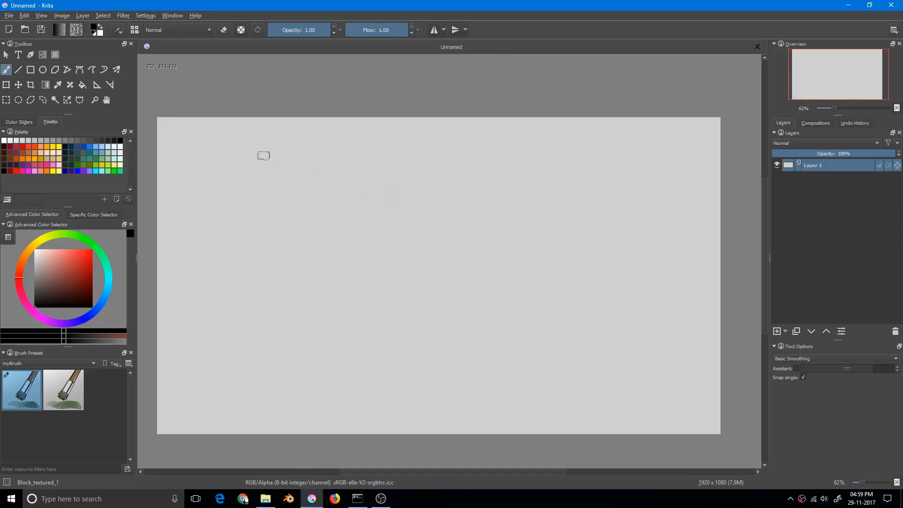
Activate the Assistant Tool with the Ruler assistant type selected.
left_click(96, 85)
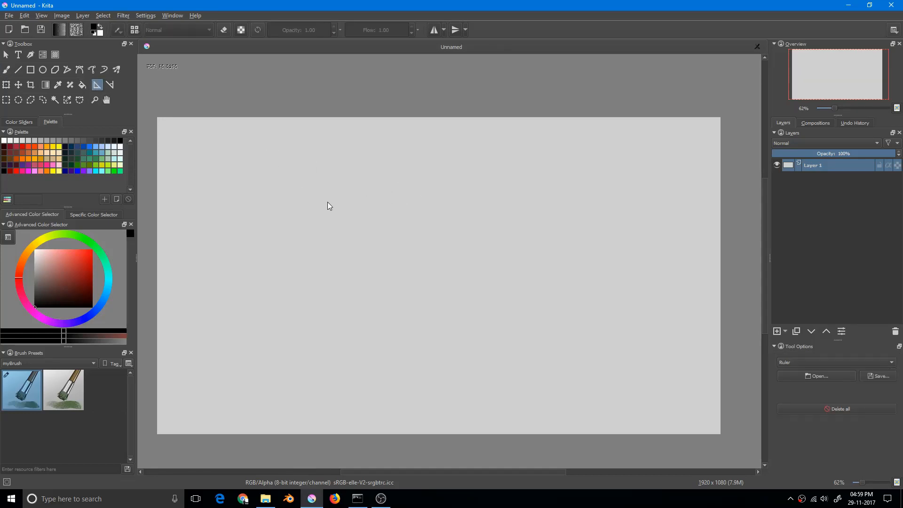
mouse_move(353, 244)
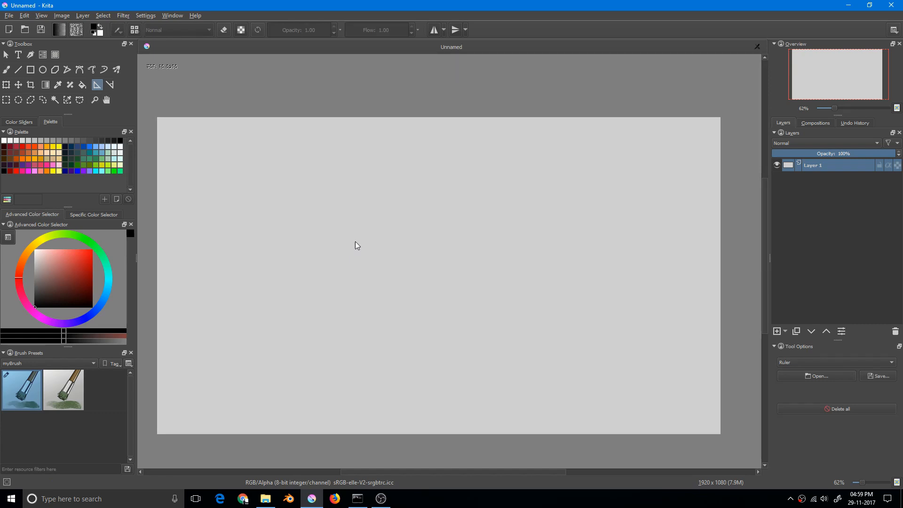
mouse_move(355, 243)
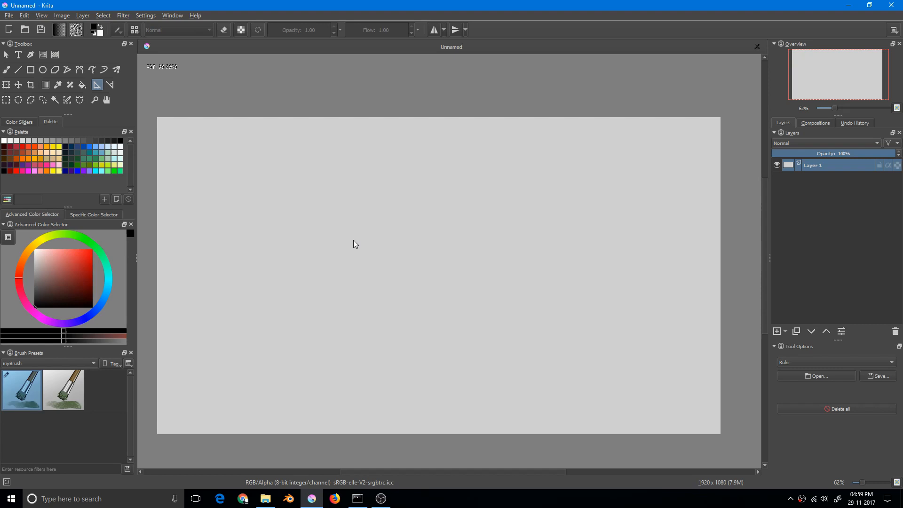
Place a diagonal ruler guide, raise snapping strength and paint a zigzag test stroke near it.
left_click_drag(286, 194, 403, 288)
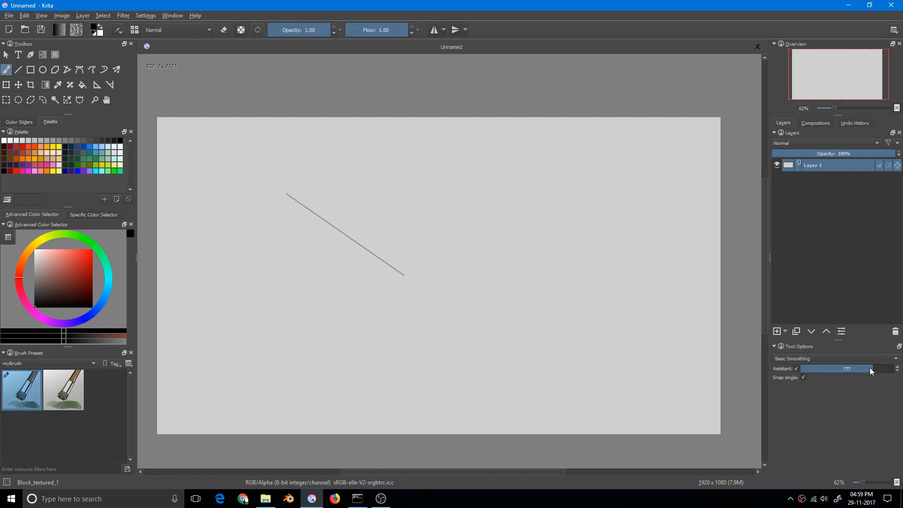
left_click_drag(863, 369, 896, 368)
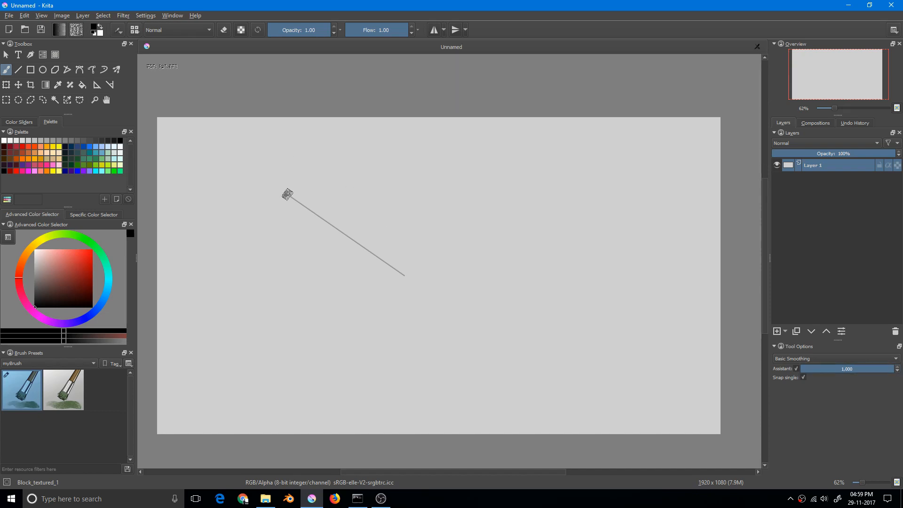
left_click_drag(286, 194, 320, 217)
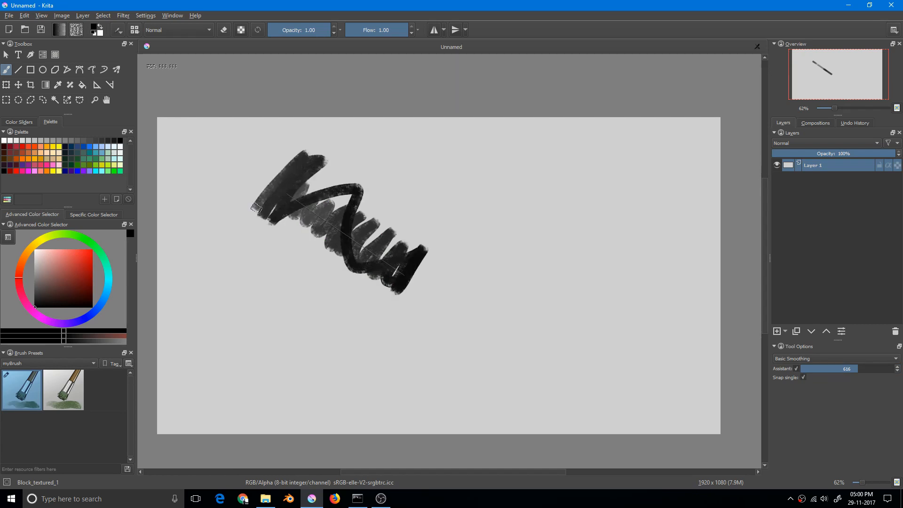
Set snapping strength to 858 and paint textured strokes that snap along the ruler.
left_click_drag(253, 207, 331, 282)
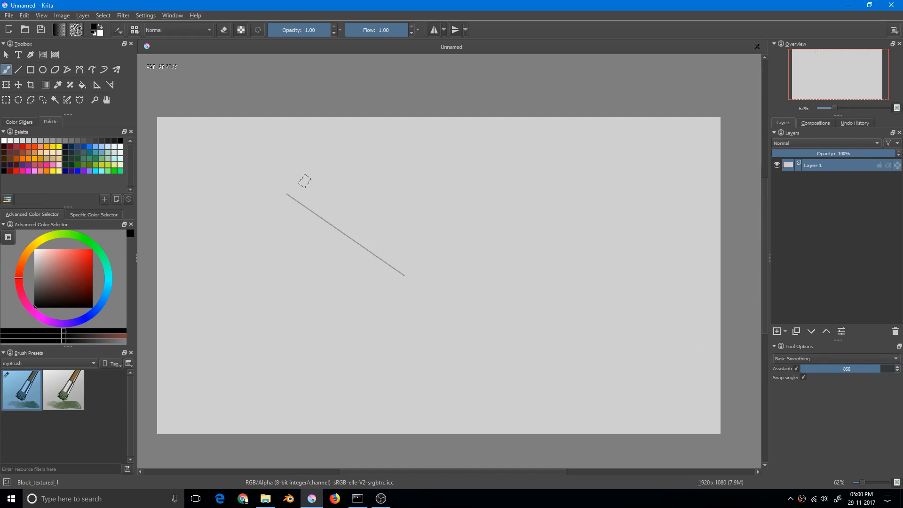
left_click_drag(288, 199, 383, 253)
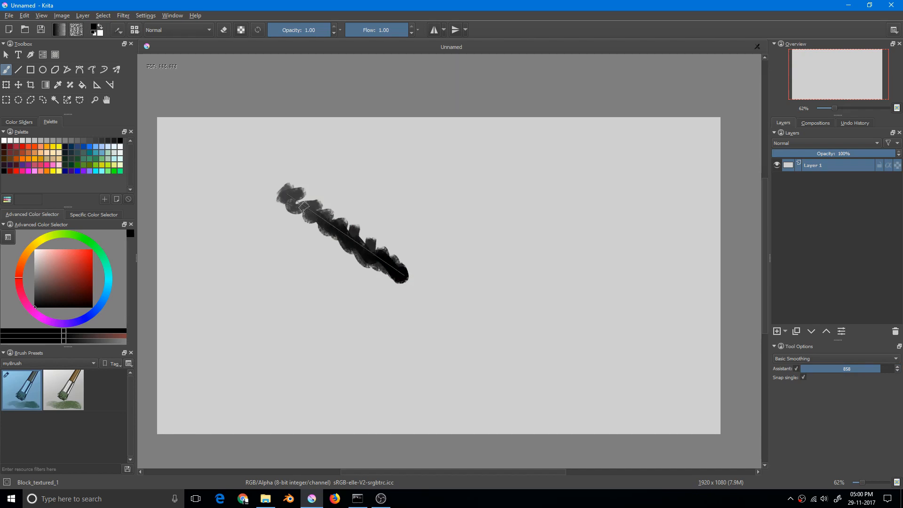
left_click_drag(304, 206, 377, 263)
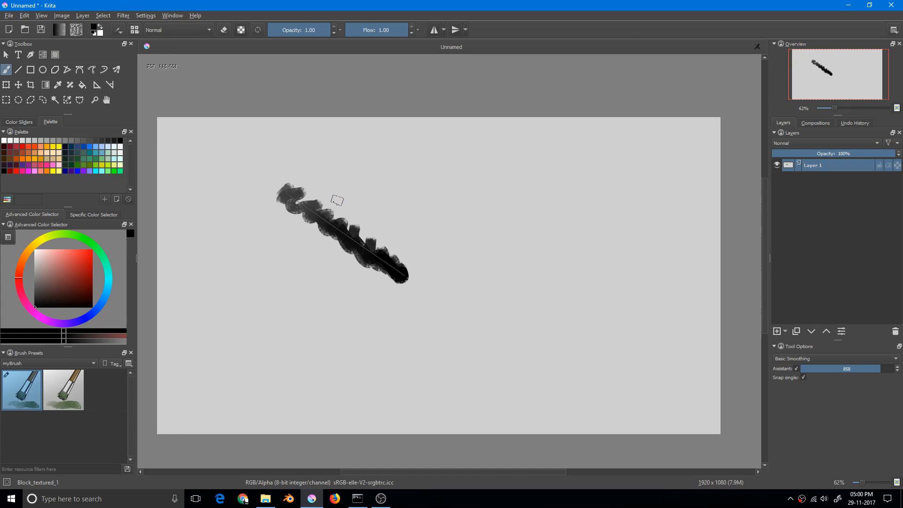
mouse_move(733, 316)
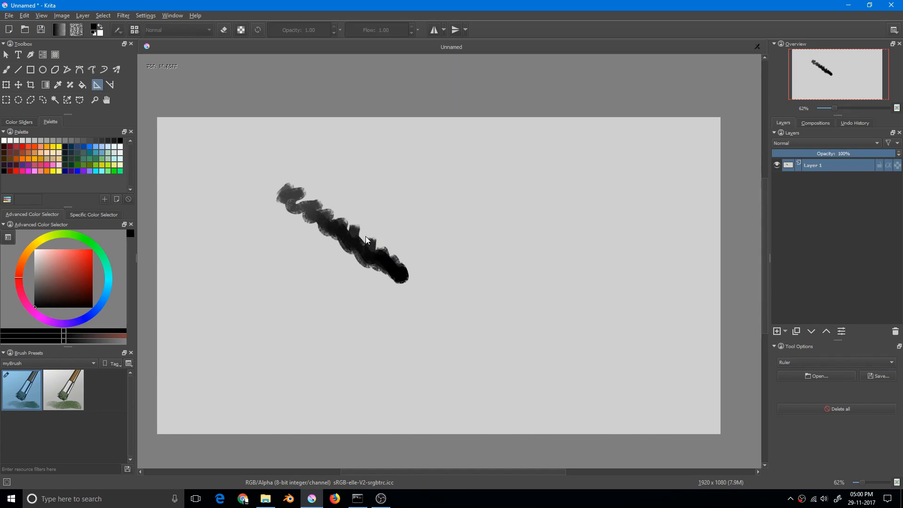
mouse_move(676, 347)
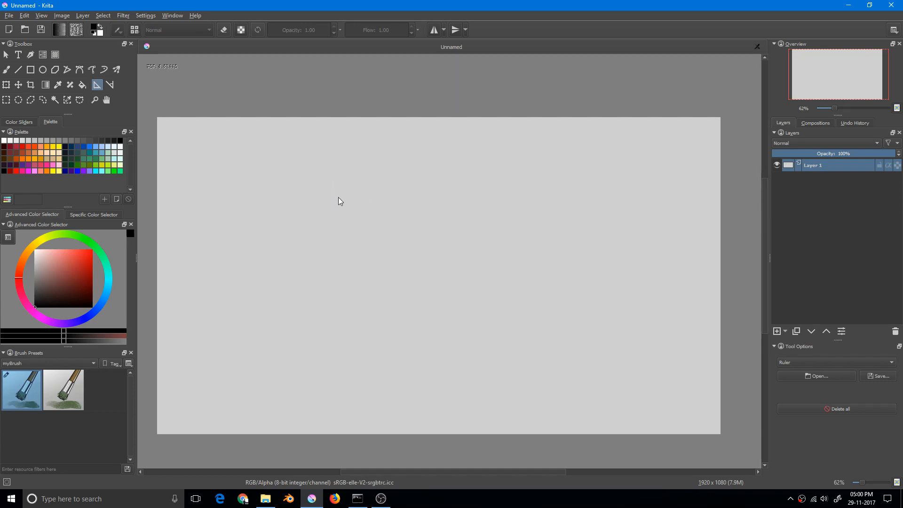
mouse_move(358, 213)
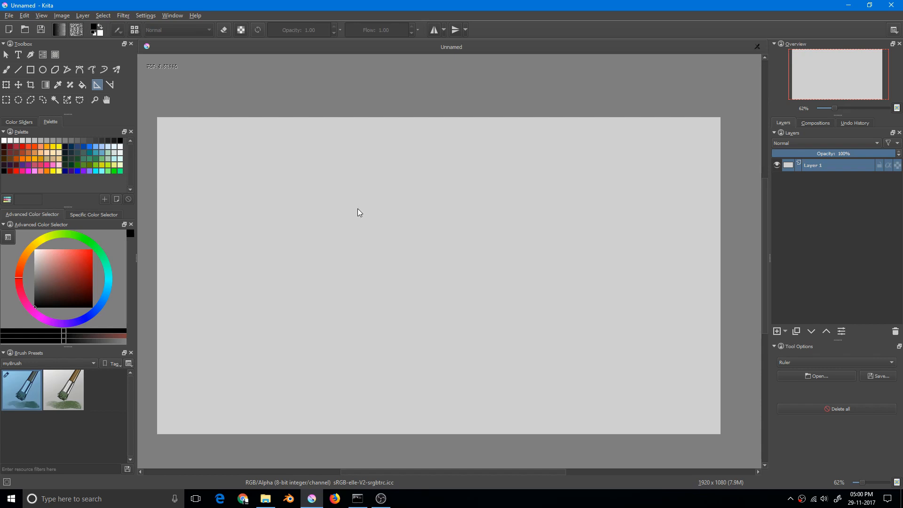
mouse_move(367, 193)
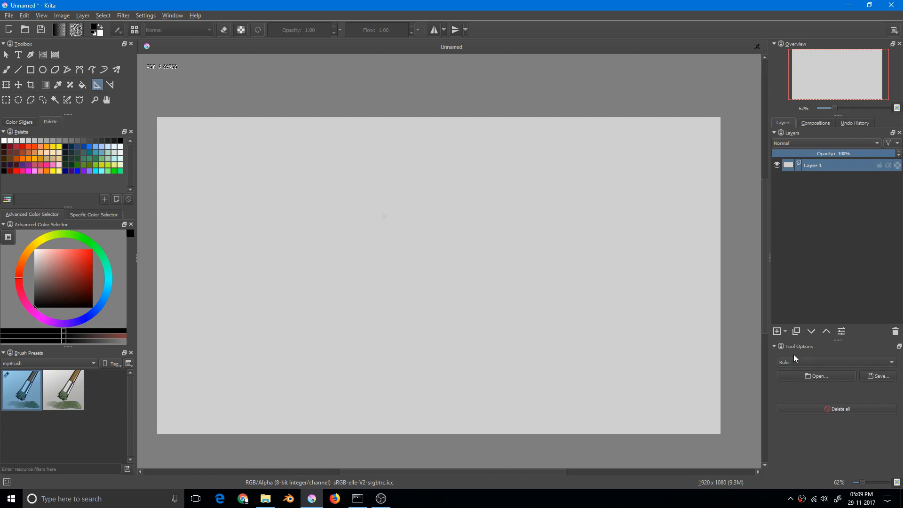
mouse_move(835, 364)
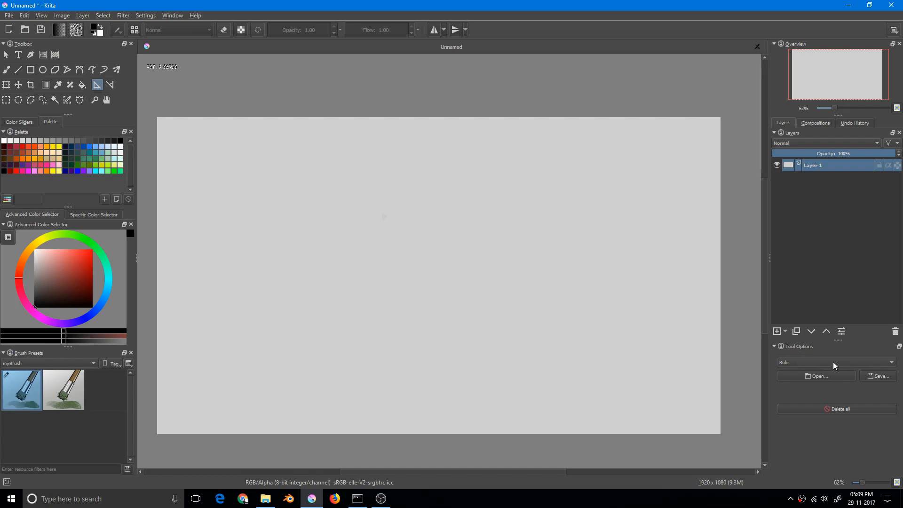
left_click(835, 363)
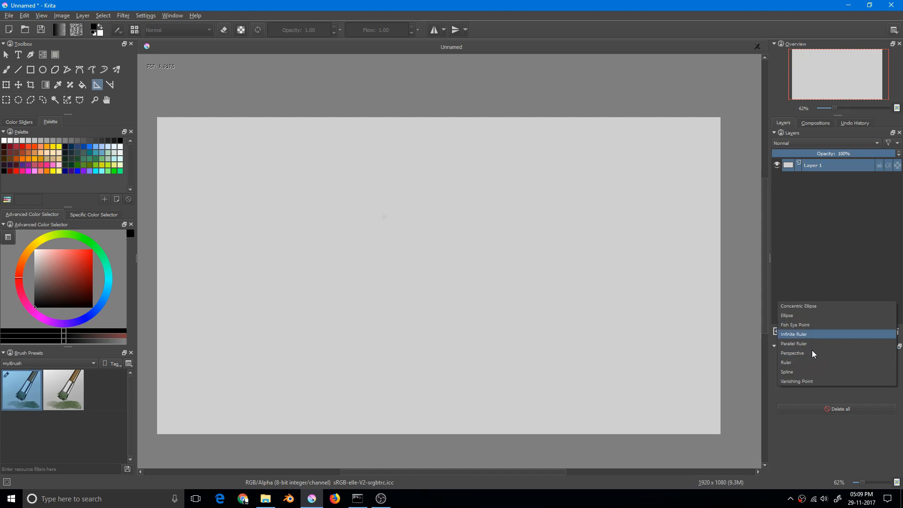
mouse_move(812, 368)
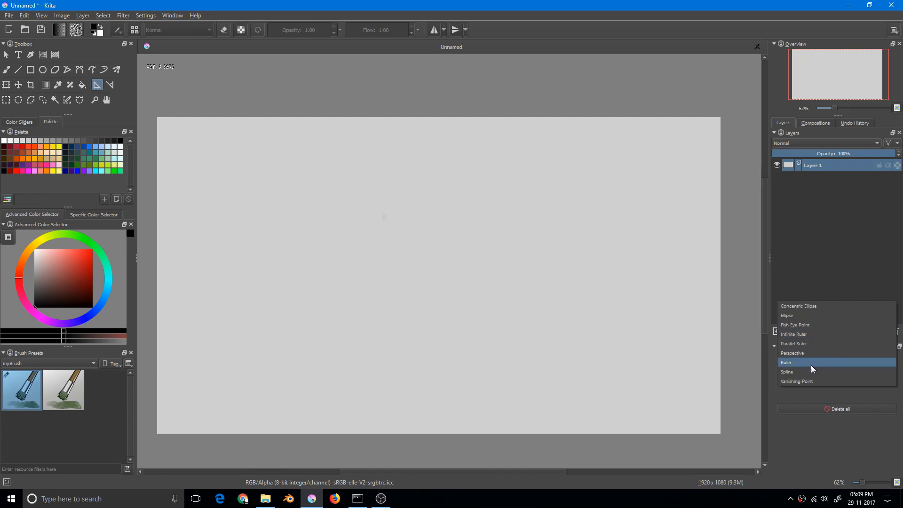
mouse_move(809, 370)
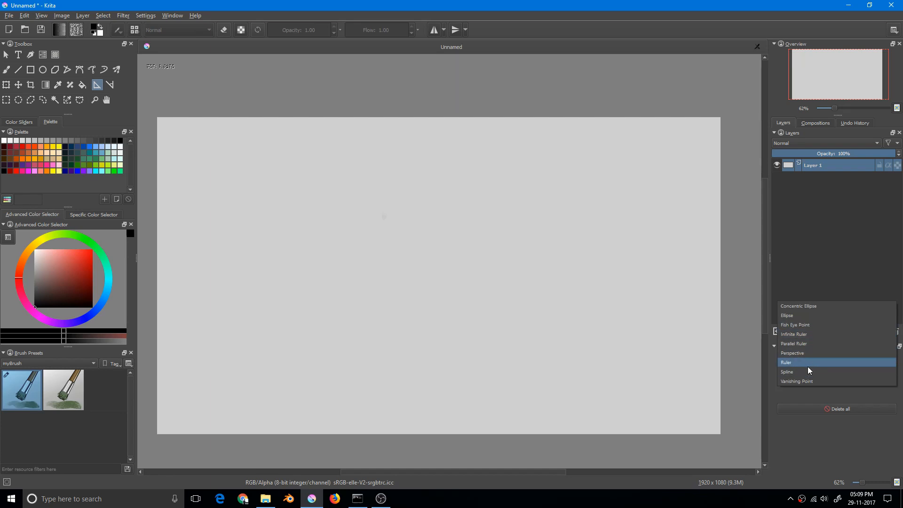
left_click(785, 362)
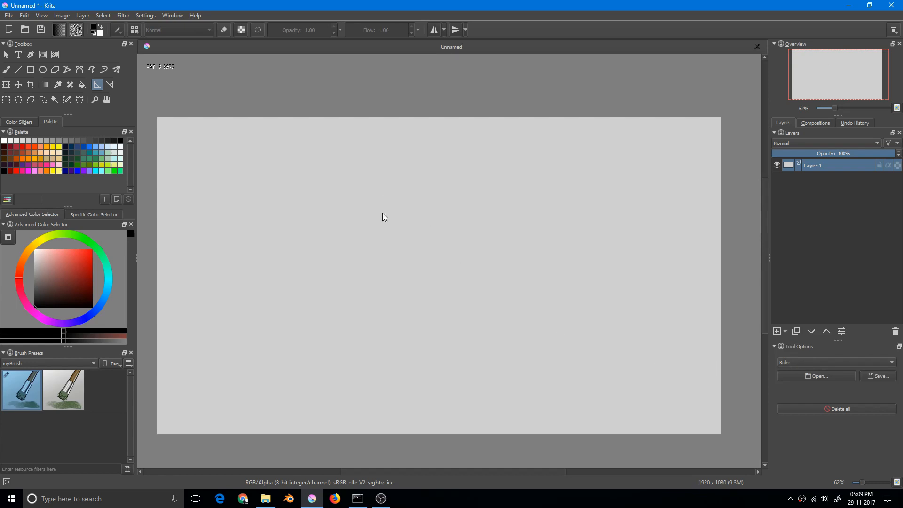
mouse_move(337, 186)
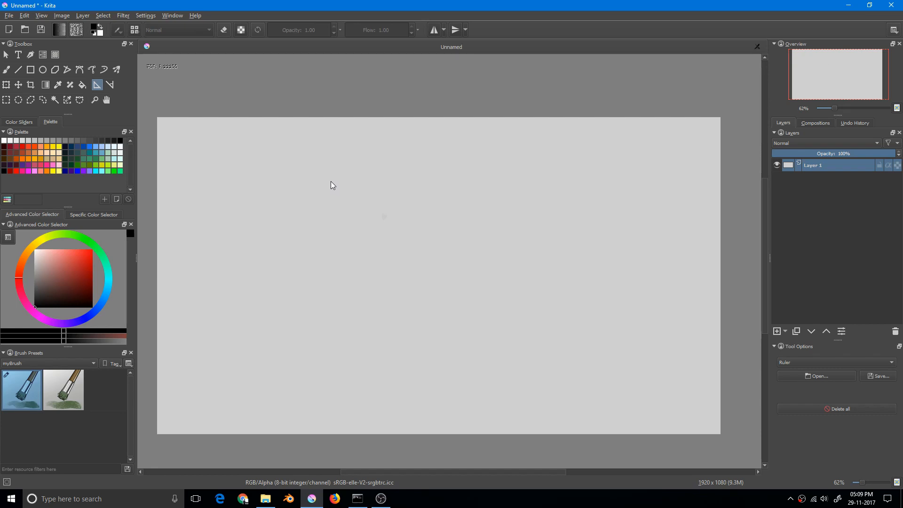
mouse_move(332, 182)
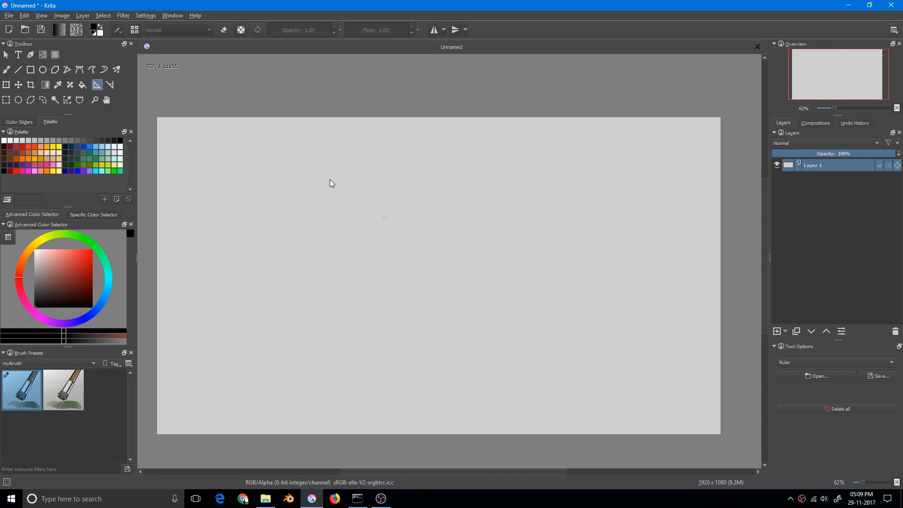
mouse_move(316, 172)
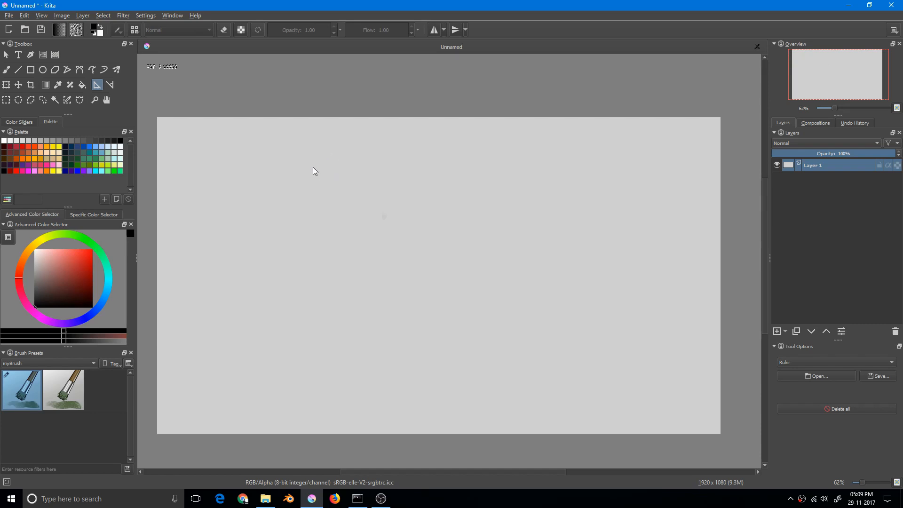
mouse_move(294, 205)
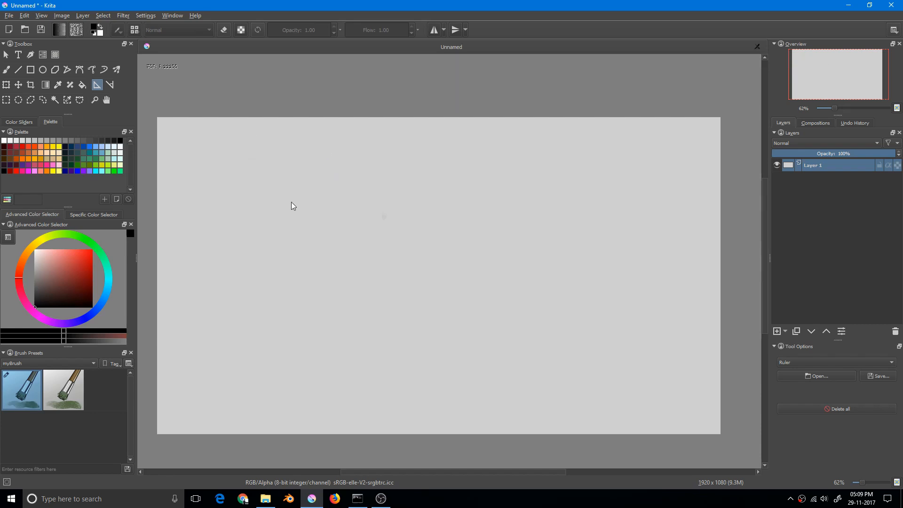
Start a ruler guide above the canvas and stretch and move it down onto the canvas.
left_click_drag(193, 92, 214, 125)
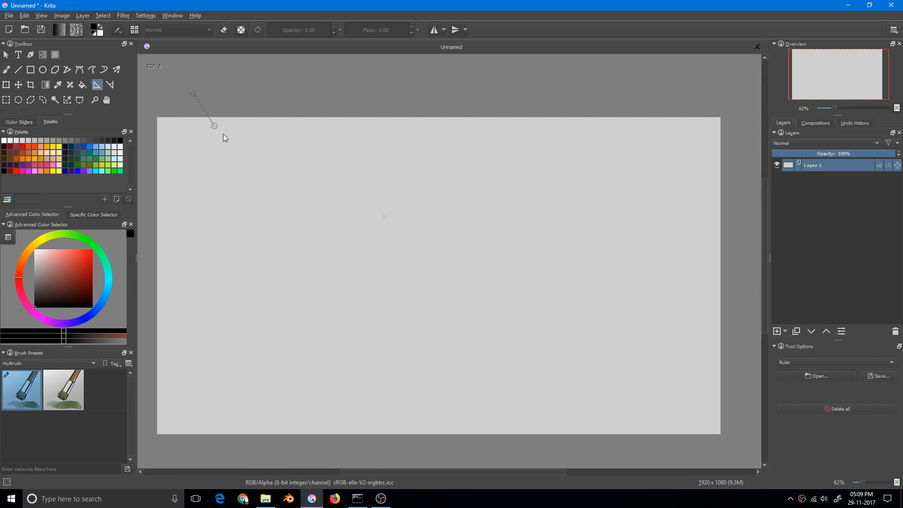
left_click_drag(215, 125, 229, 256)
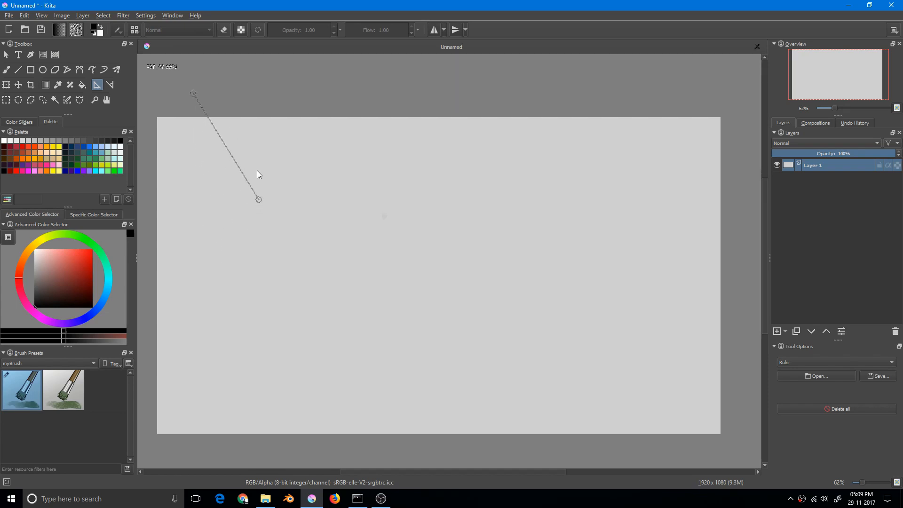
left_click_drag(259, 199, 316, 240)
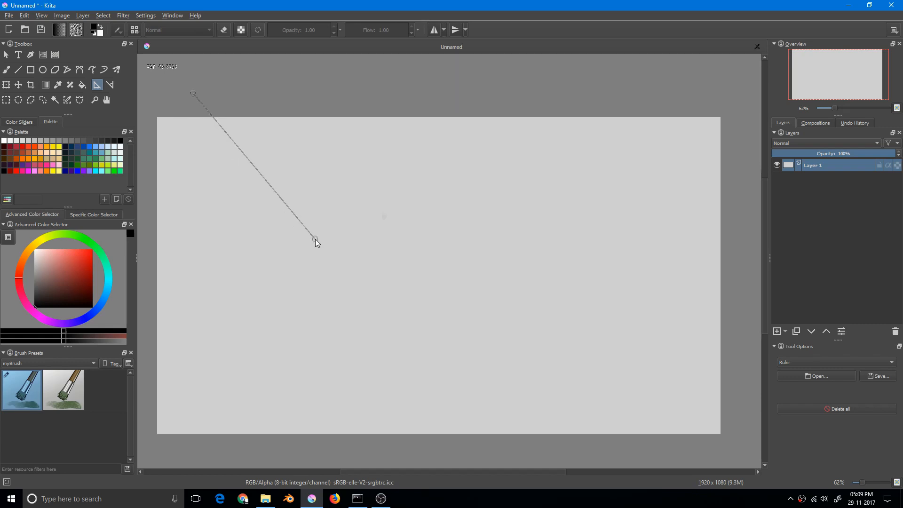
left_click_drag(316, 240, 364, 211)
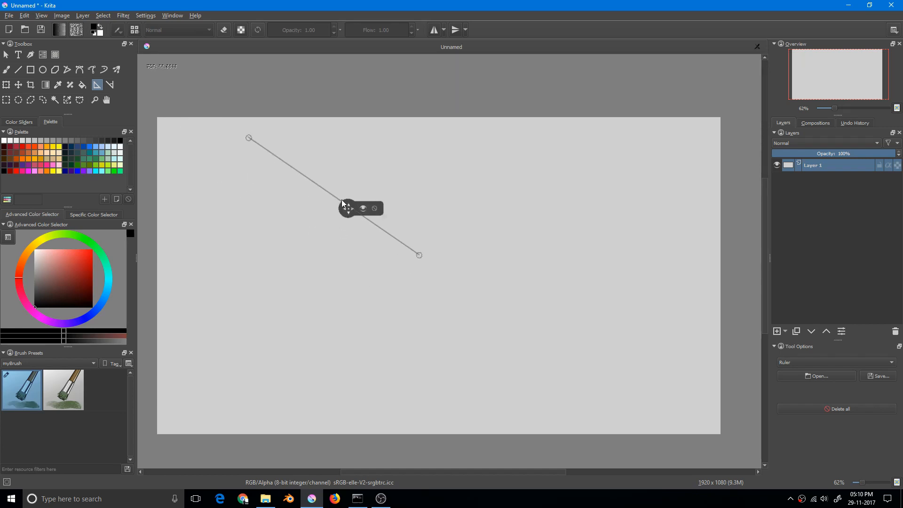
left_click_drag(347, 209, 397, 176)
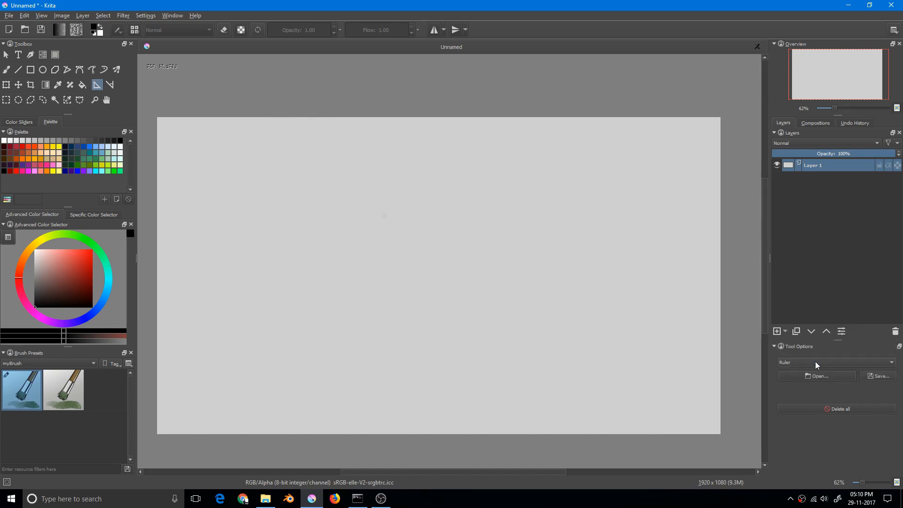
Place a new diagonal ruler guide across the upper-left of the canvas.
left_click_drag(288, 105, 408, 258)
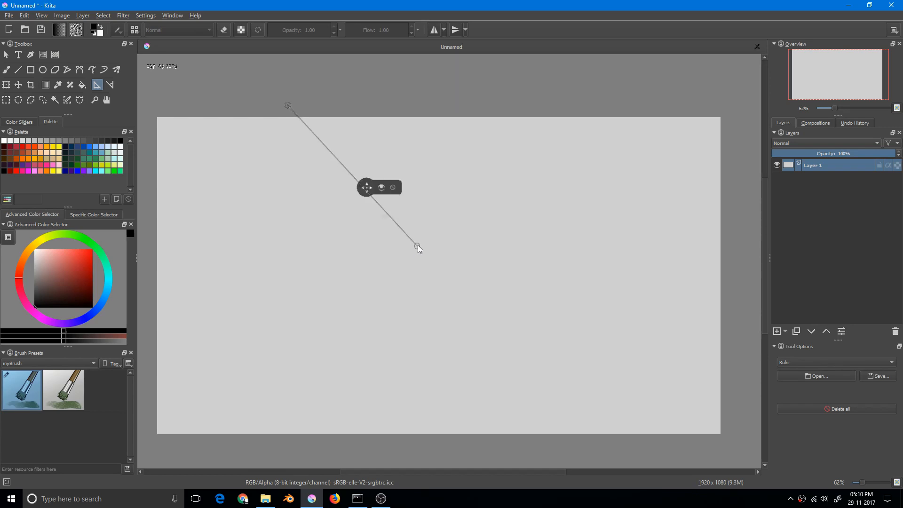
mouse_move(332, 135)
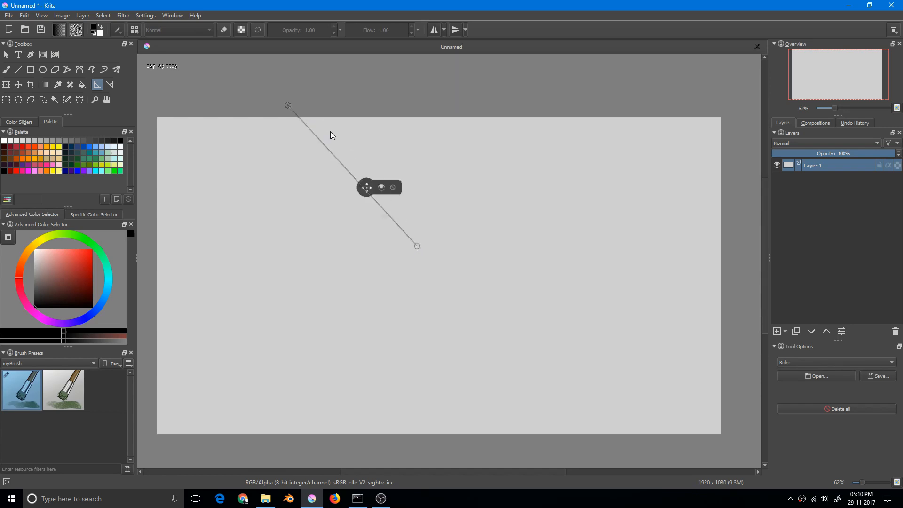
mouse_move(380, 206)
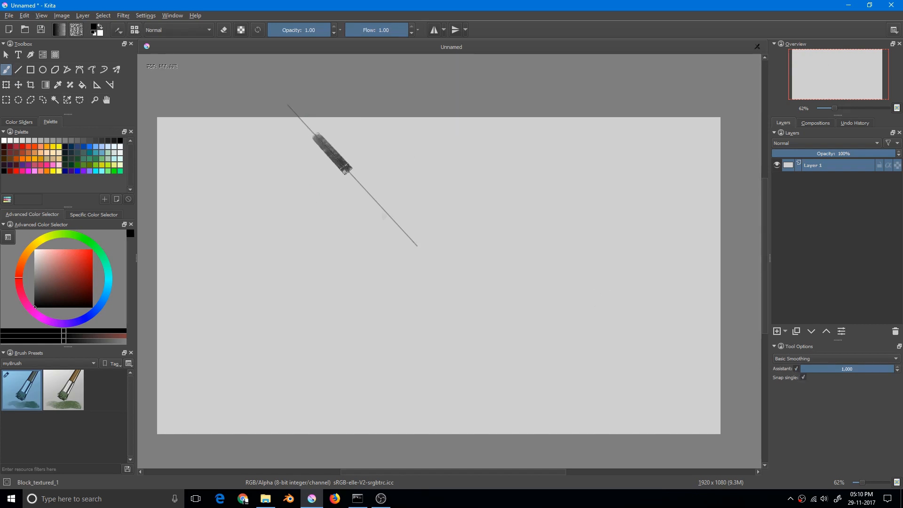
Paint a long textured black stroke snapped along the diagonal ruler.
left_click_drag(345, 171, 388, 207)
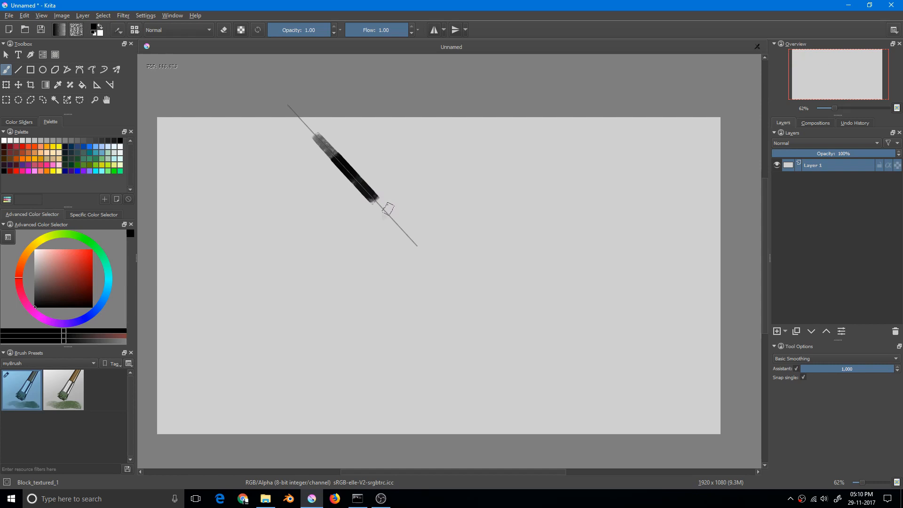
left_click_drag(386, 209, 424, 253)
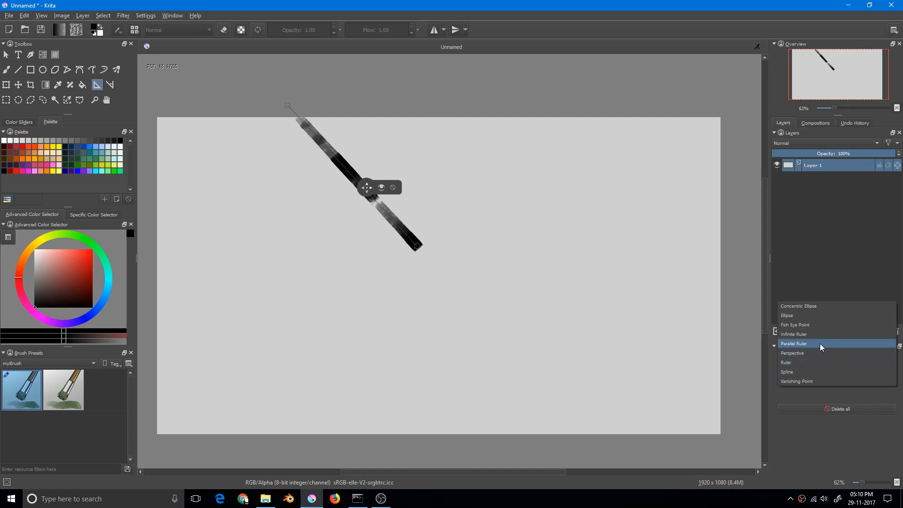
Place an Infinite Ruler diagonally right of the stroke and re-angle the first ruler's end.
left_click(795, 334)
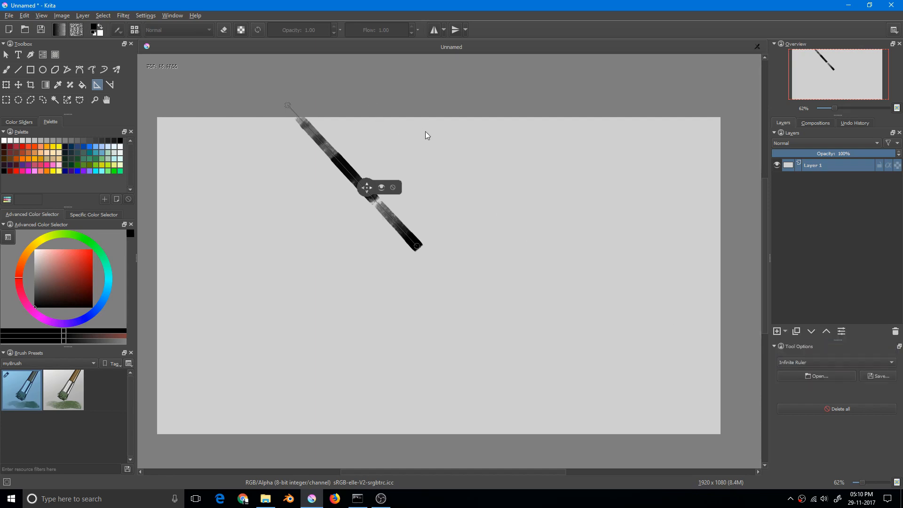
left_click_drag(417, 129, 483, 196)
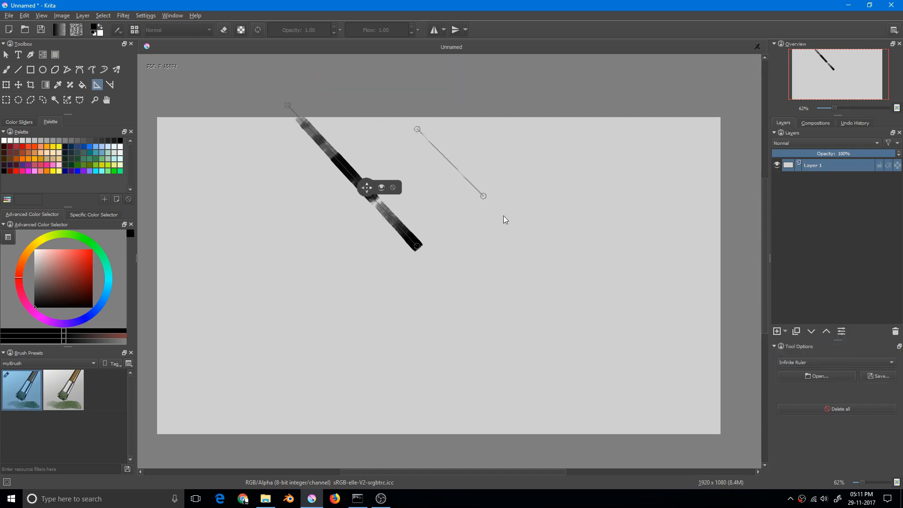
left_click_drag(483, 196, 570, 287)
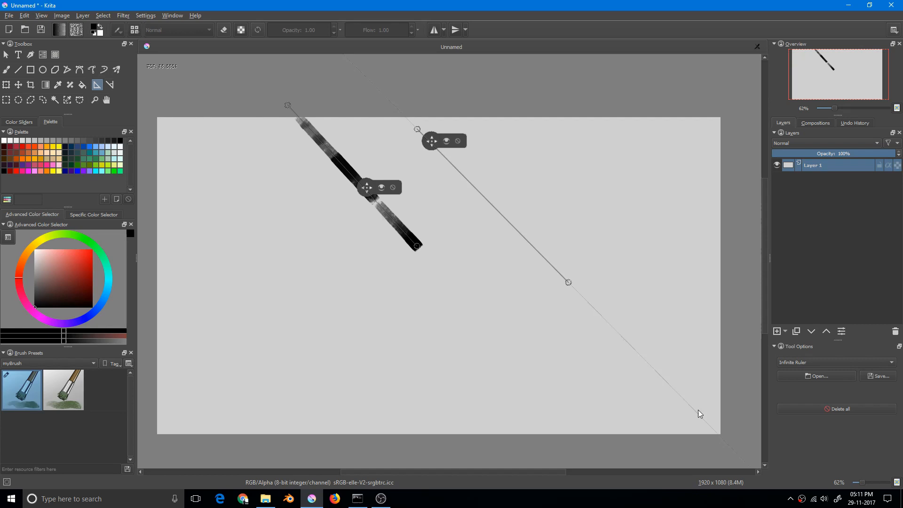
mouse_move(582, 306)
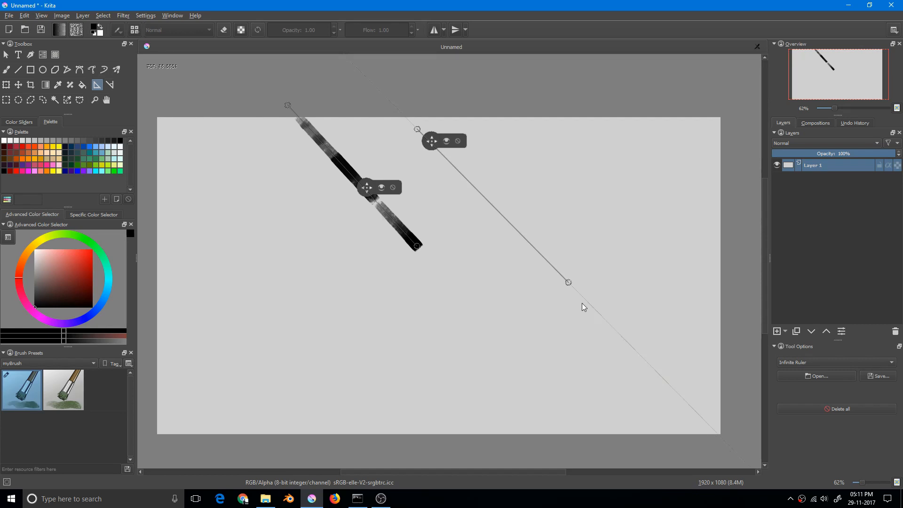
mouse_move(584, 304)
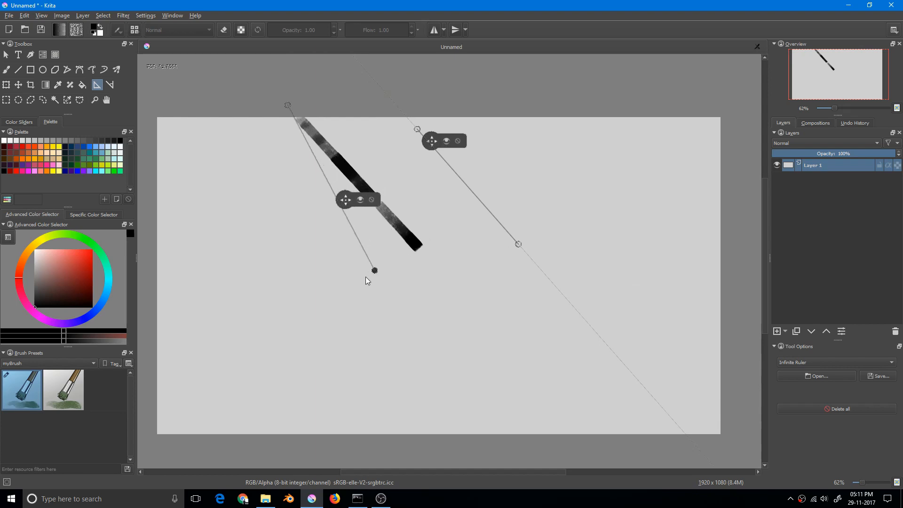
left_click_drag(374, 270, 350, 276)
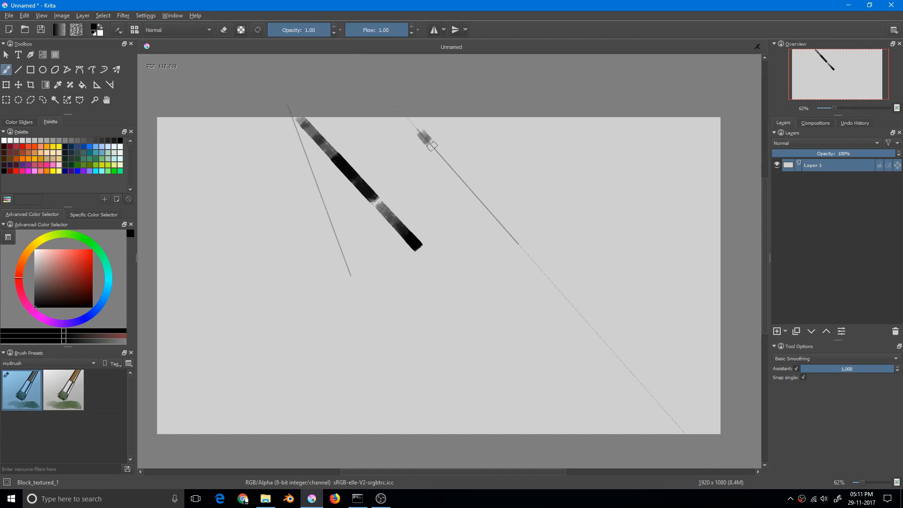
Paint a long textured stroke down the infinite ruler toward the lower-right corner.
left_click_drag(423, 138, 591, 326)
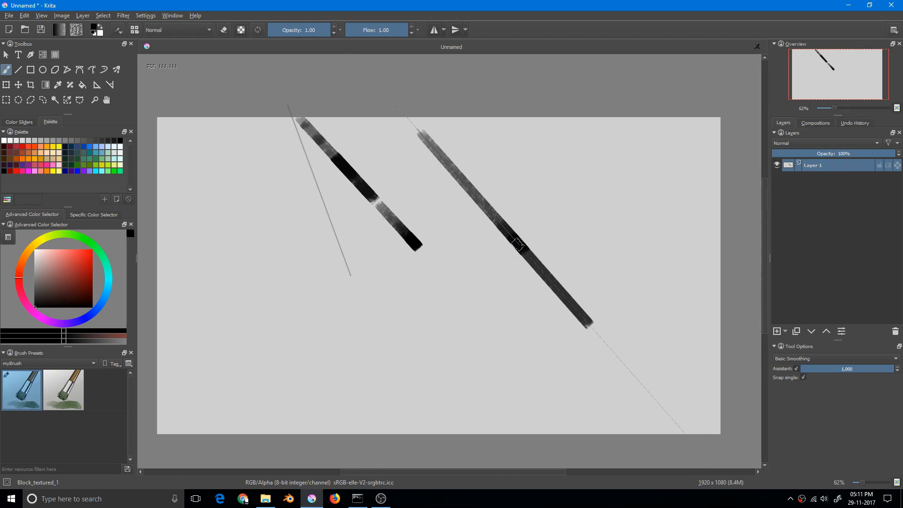
left_click_drag(518, 242, 550, 282)
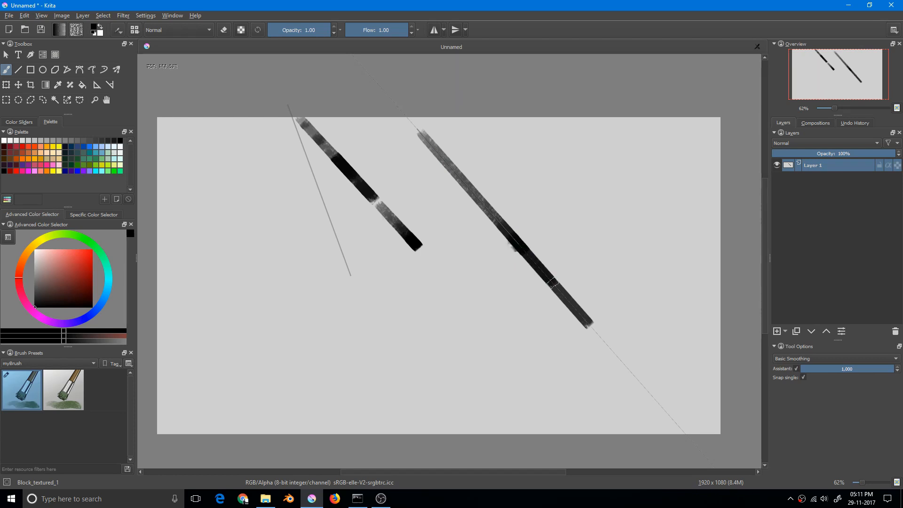
left_click_drag(550, 282, 646, 388)
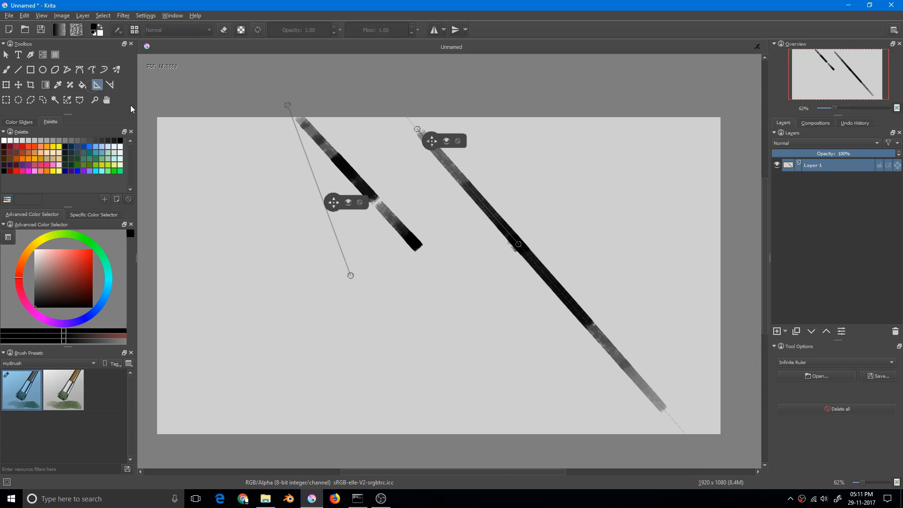
left_click(836, 362)
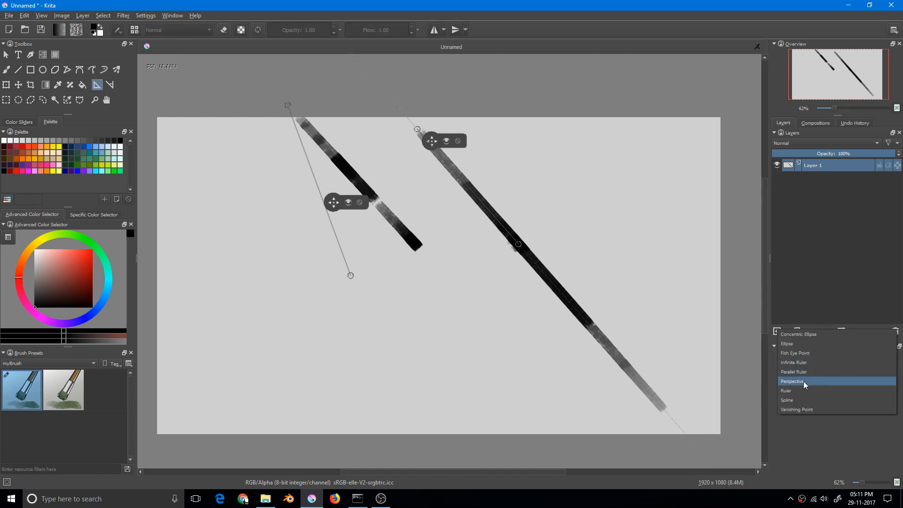
Place a Parallel Ruler in the lower-left of the canvas and adjust its end point.
left_click(794, 371)
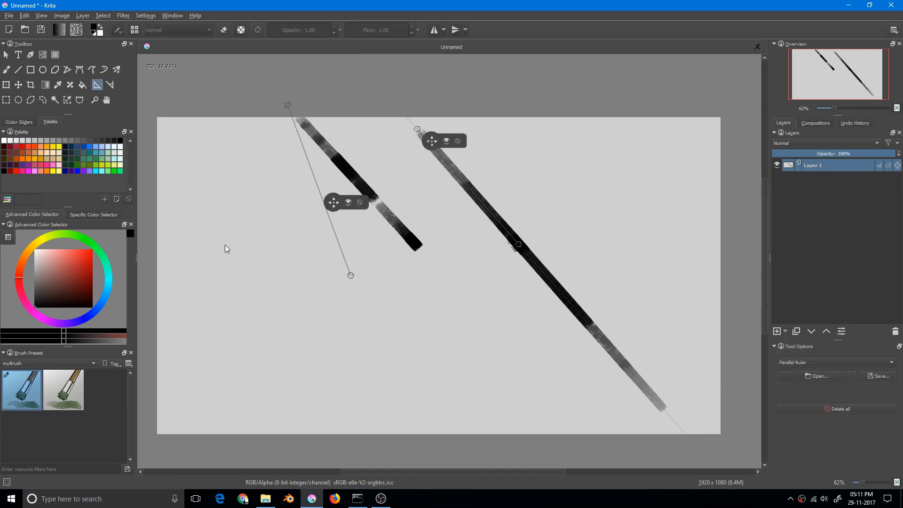
mouse_move(220, 296)
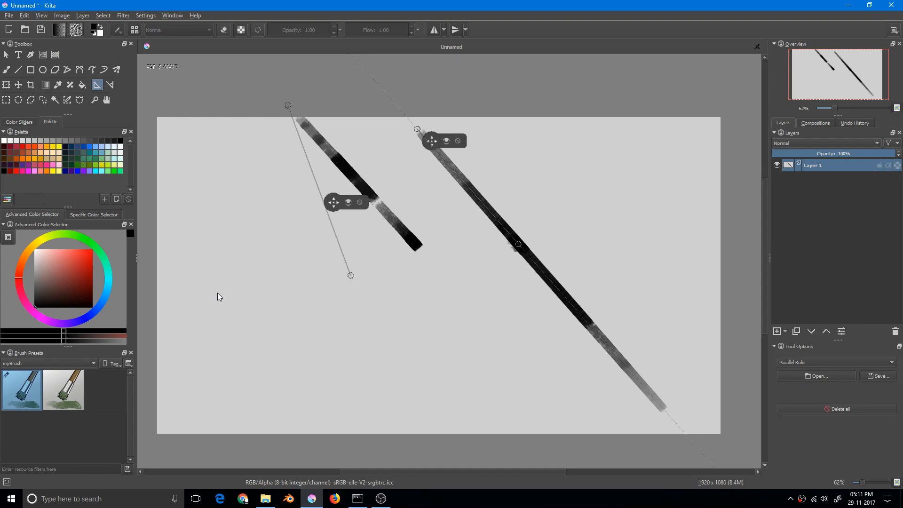
left_click_drag(204, 295, 335, 382)
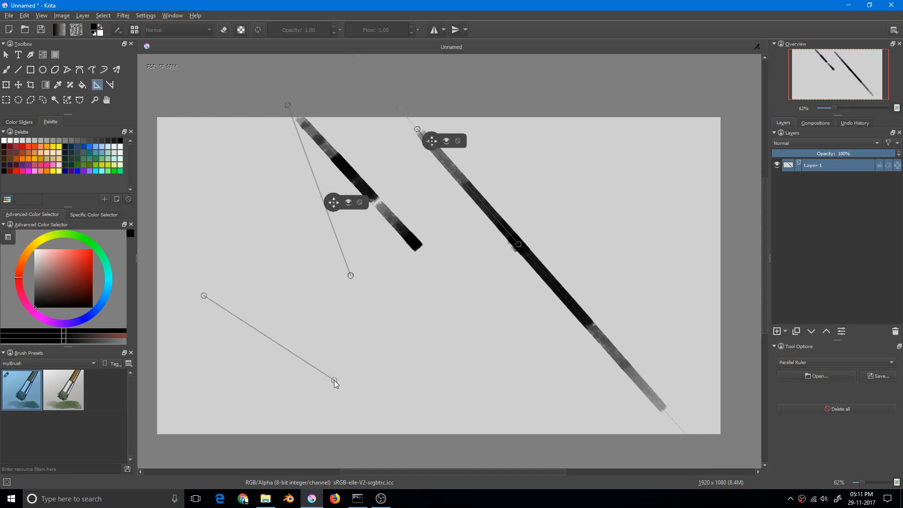
left_click_drag(335, 383, 330, 370)
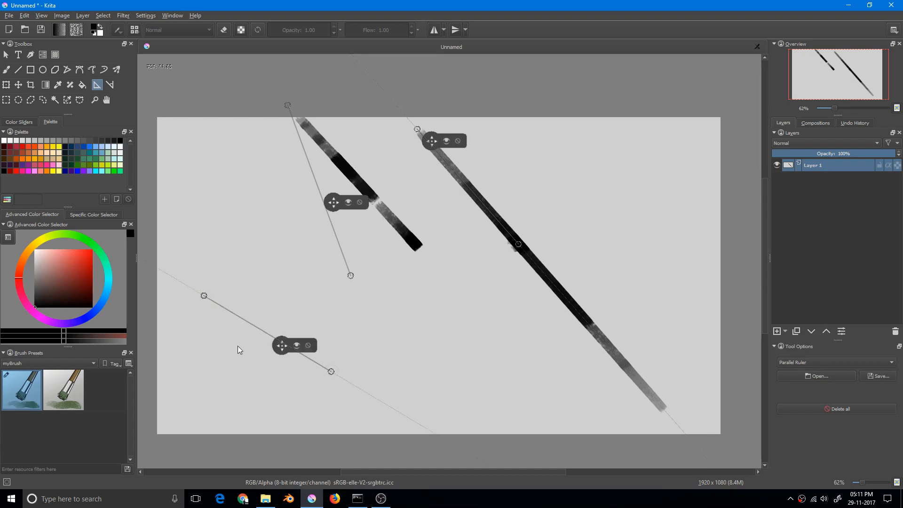
mouse_move(210, 224)
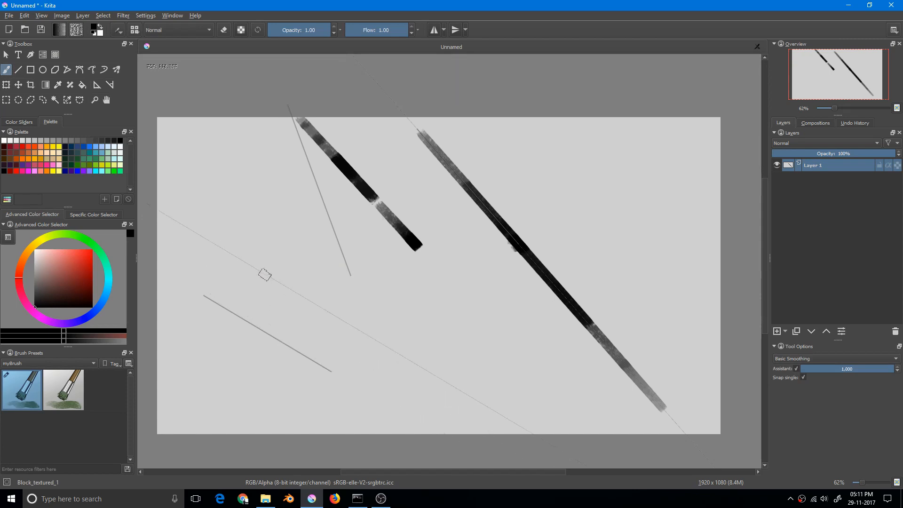
mouse_move(263, 284)
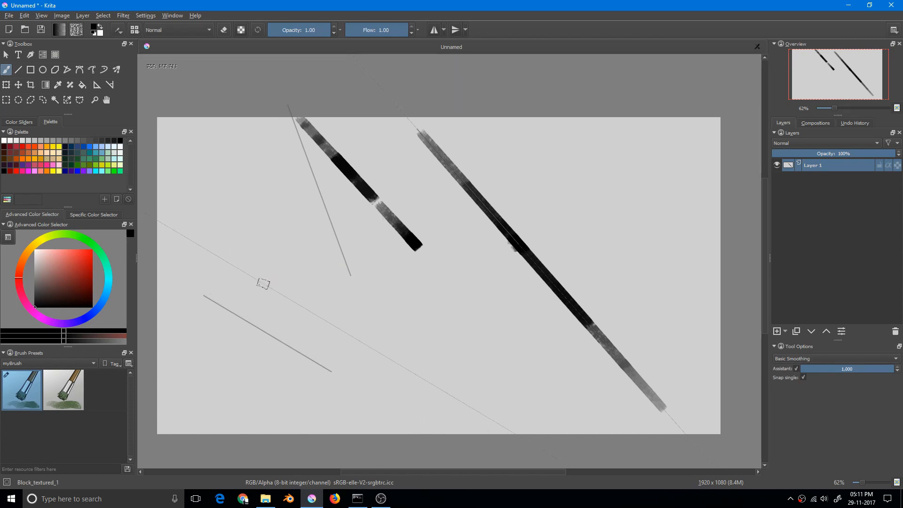
mouse_move(226, 321)
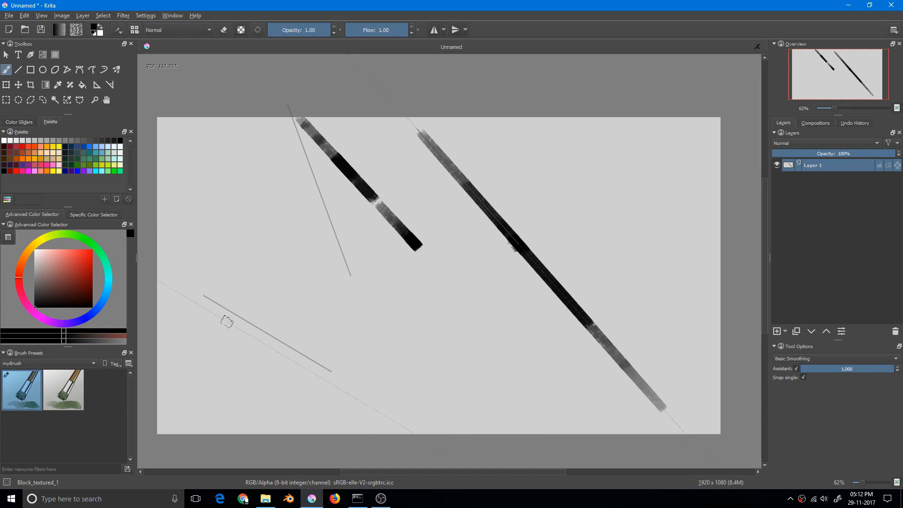
mouse_move(229, 284)
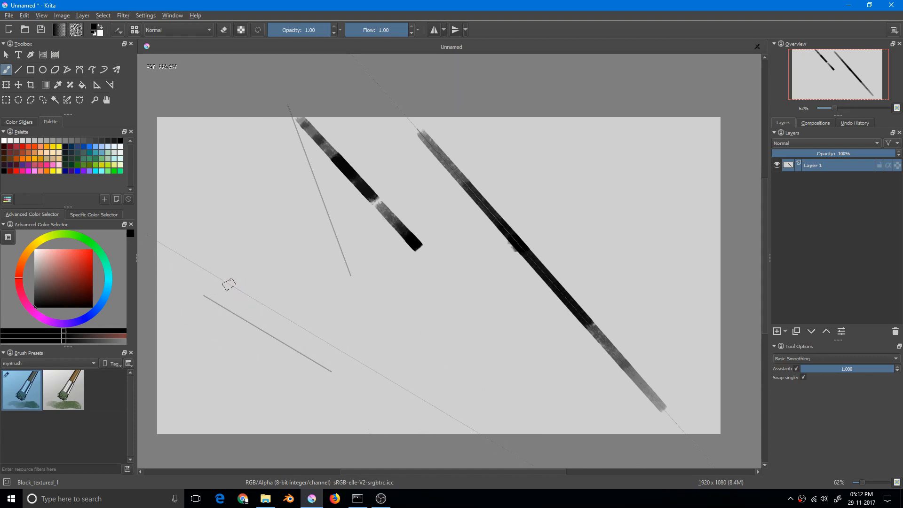
mouse_move(236, 293)
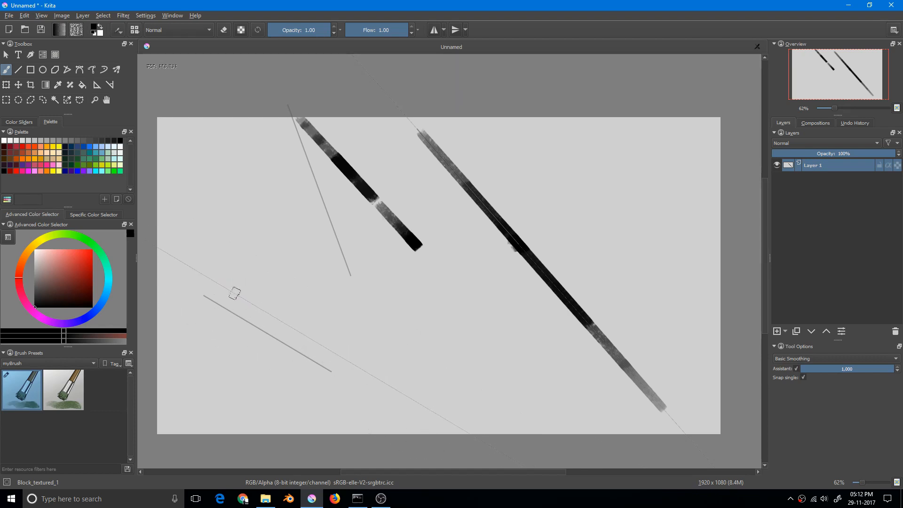
Paint several textured strokes snapped to the parallel ruler in the lower-left and beyond.
left_click_drag(219, 297, 315, 351)
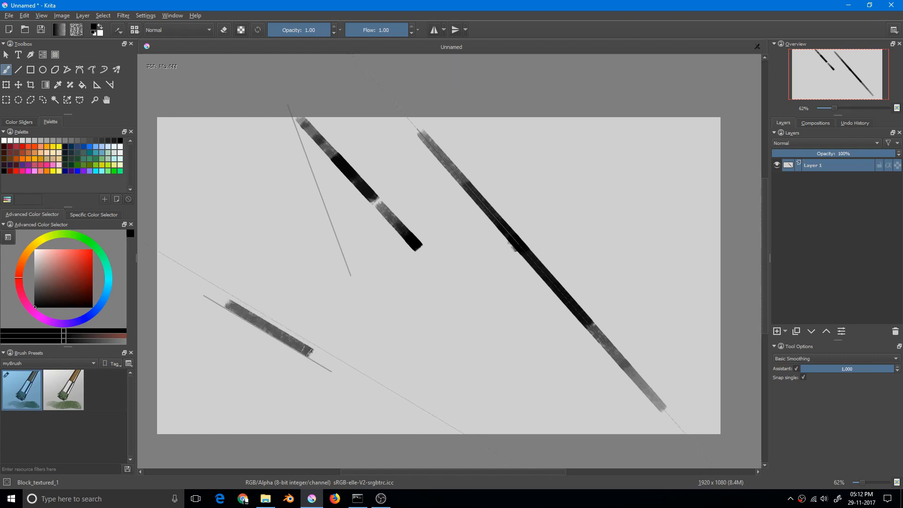
left_click_drag(201, 297, 315, 351)
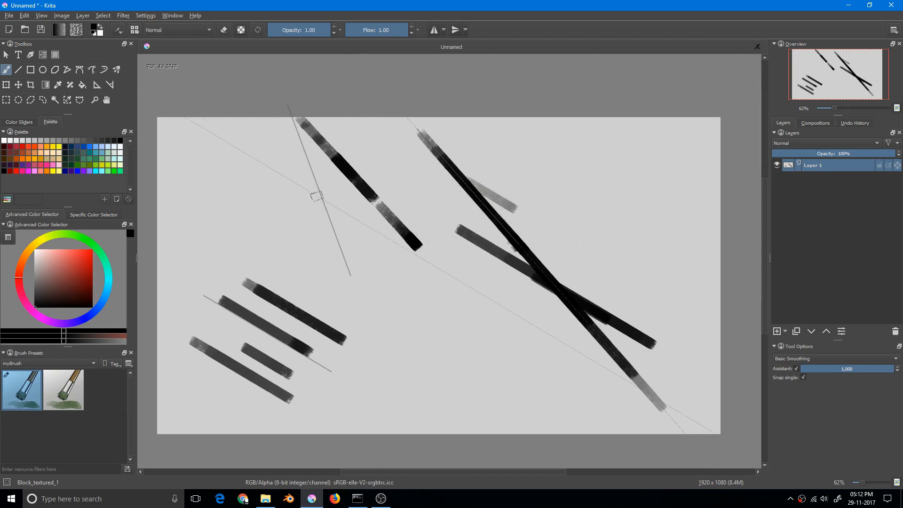
left_click_drag(315, 199, 333, 234)
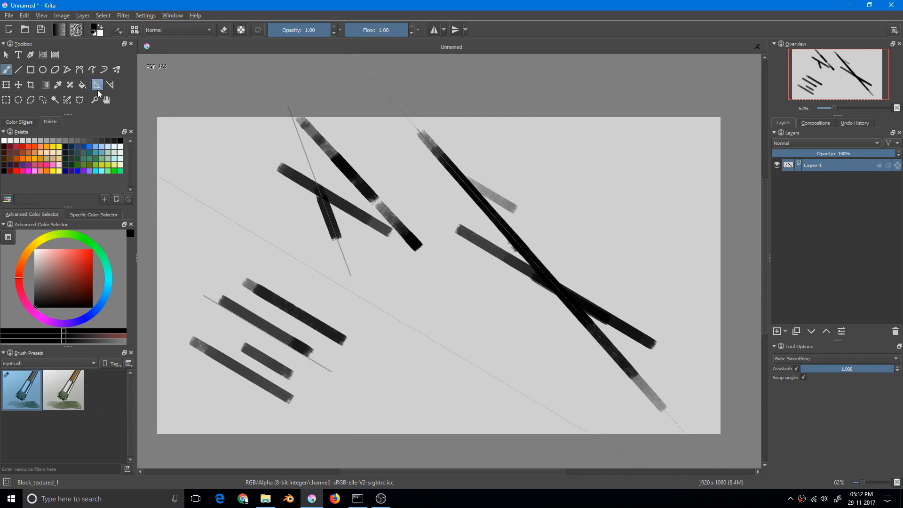
Clear all assistants and strokes, keeping Parallel Ruler as the chosen assistant type.
left_click(96, 84)
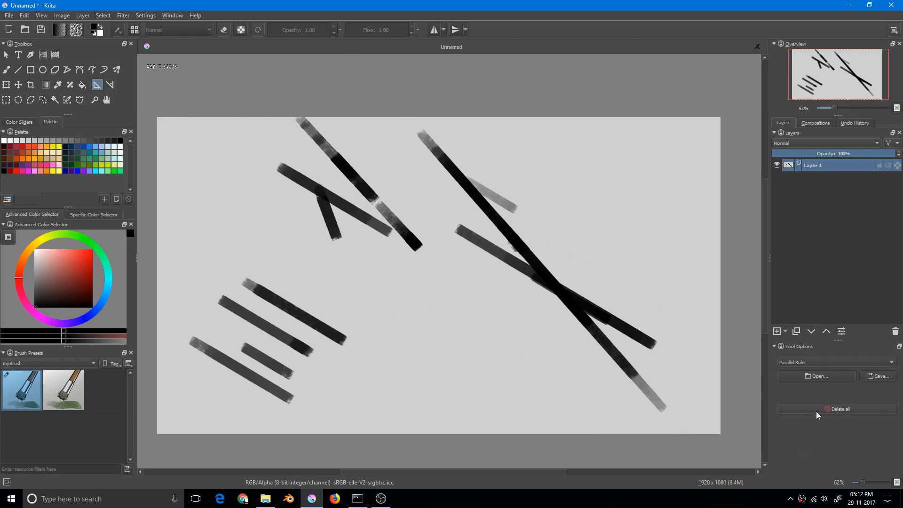
left_click(836, 362)
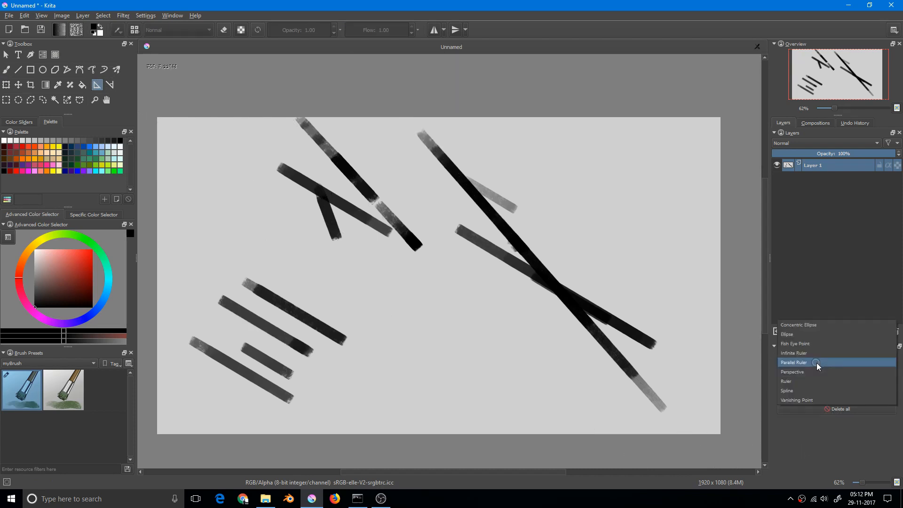
left_click(794, 362)
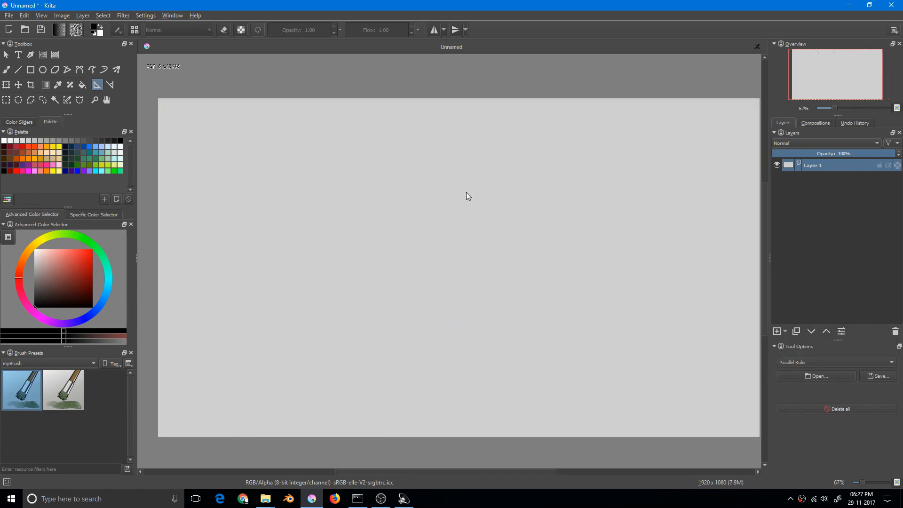
mouse_move(476, 203)
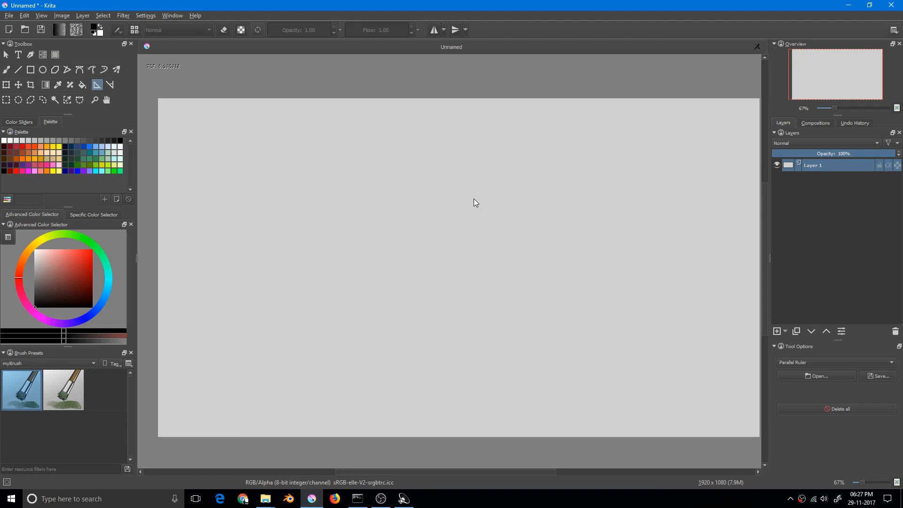
mouse_move(477, 197)
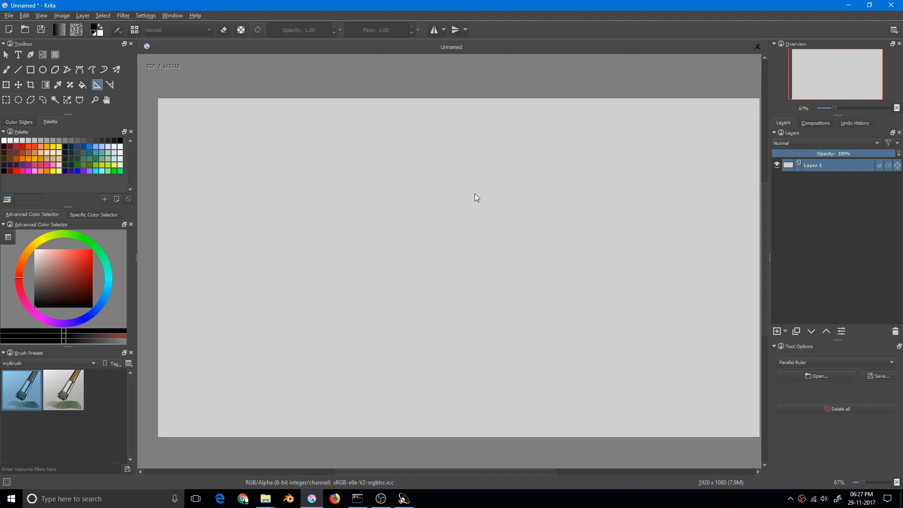
mouse_move(478, 196)
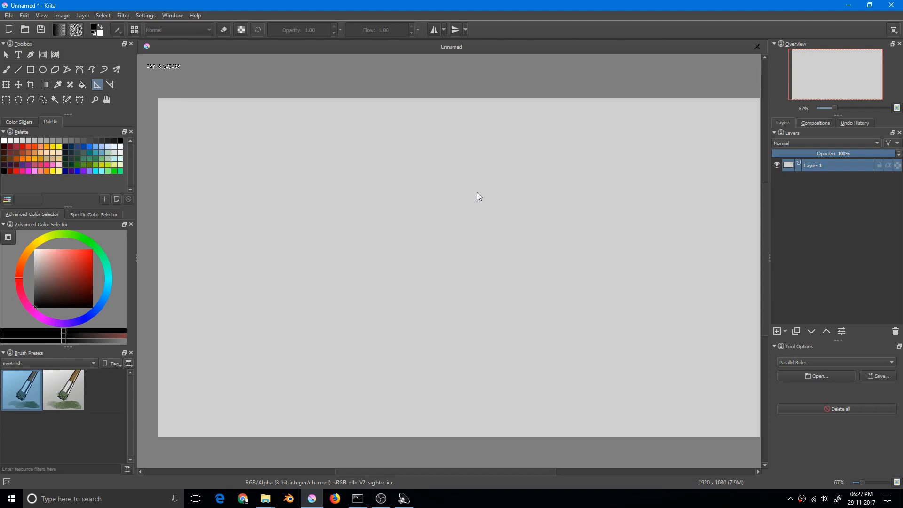
mouse_move(337, 223)
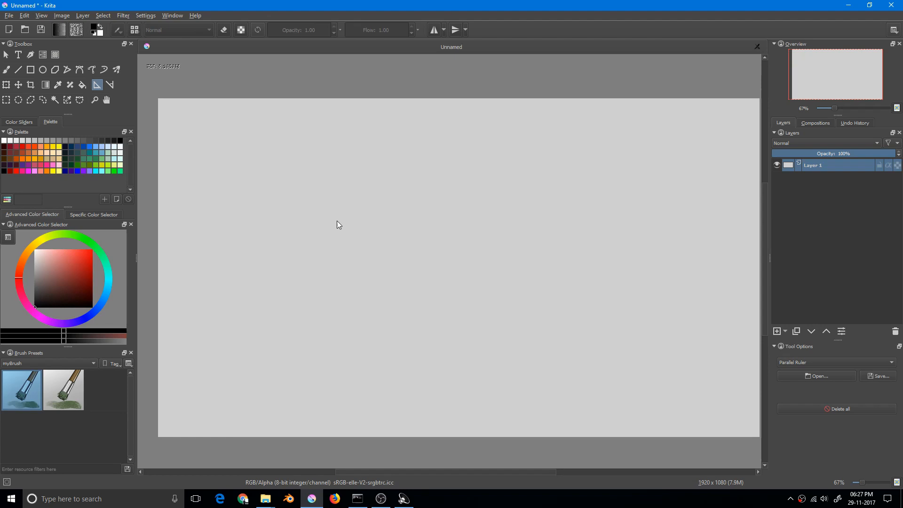
Add a vertical parallel ruler and a second one straightened along the left canvas edge.
left_click_drag(282, 235, 282, 341)
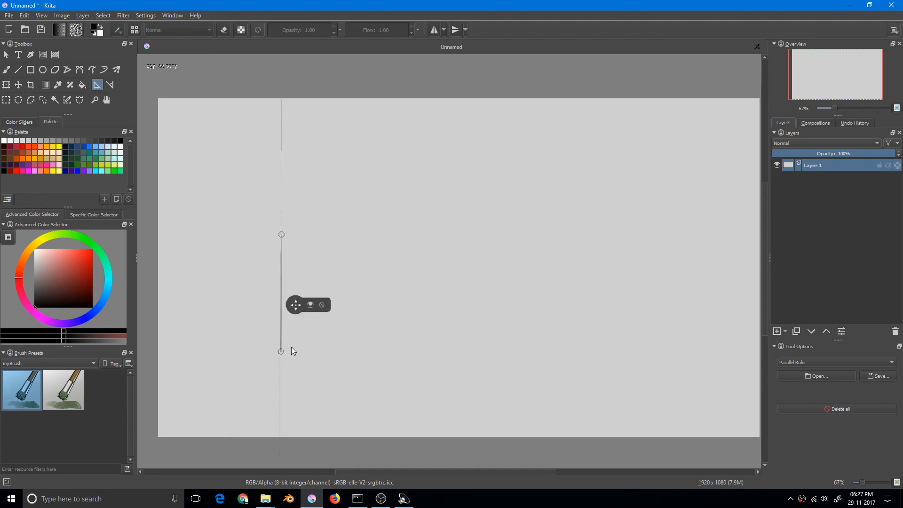
mouse_move(291, 249)
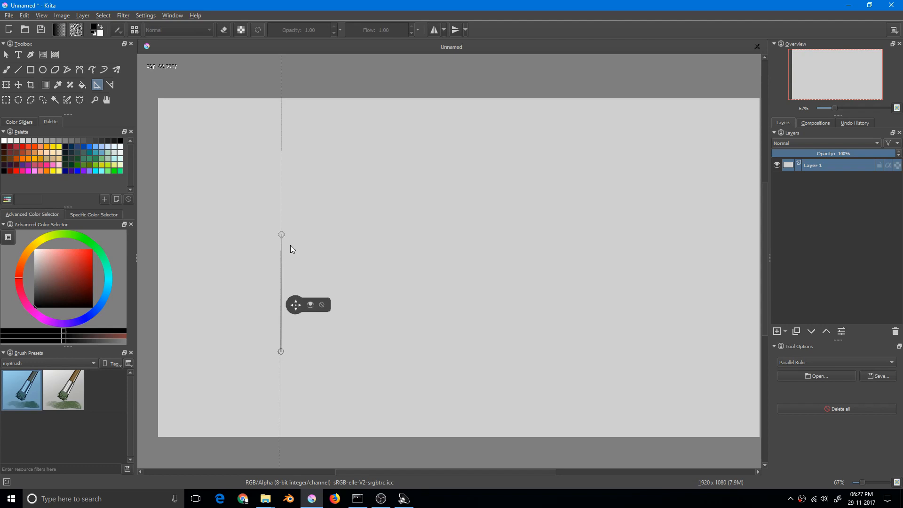
mouse_move(293, 140)
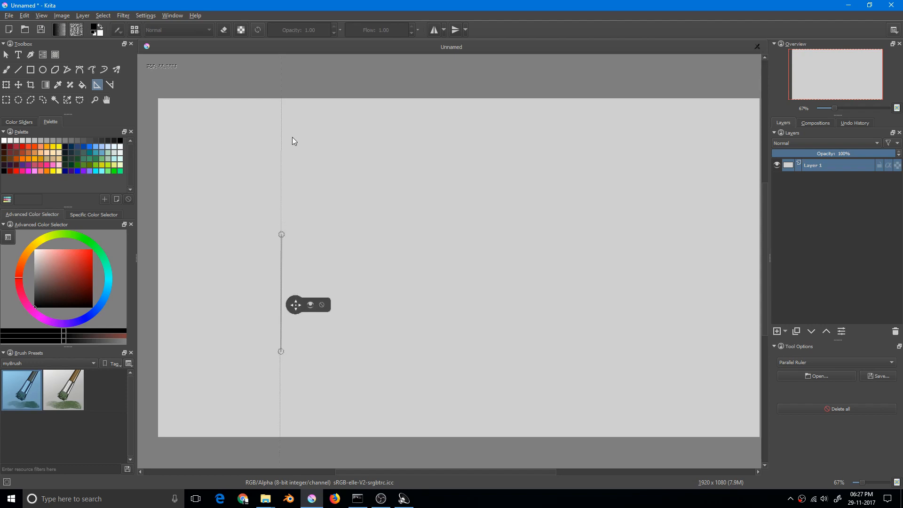
mouse_move(283, 141)
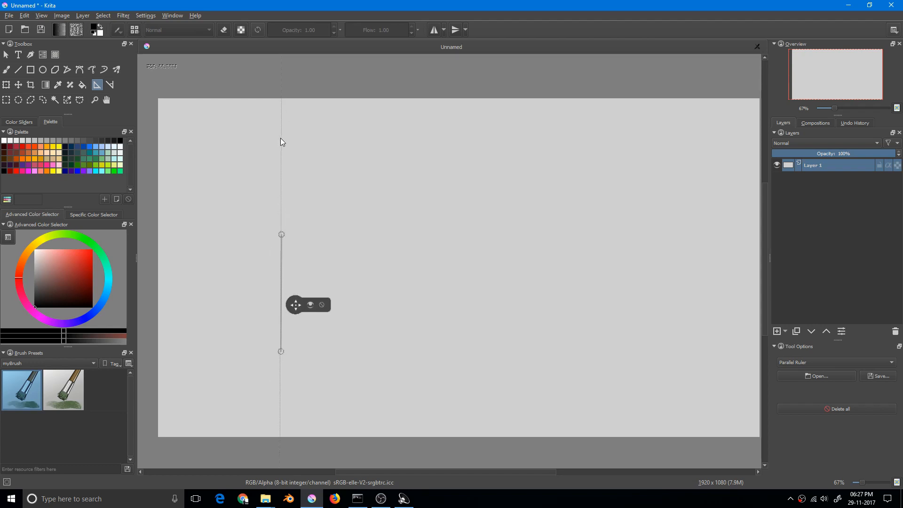
mouse_move(273, 320)
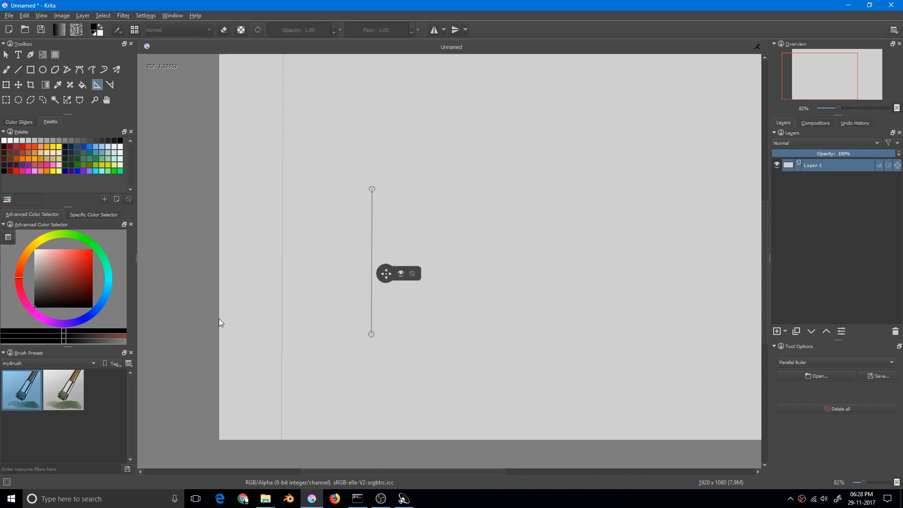
left_click_drag(219, 302, 229, 355)
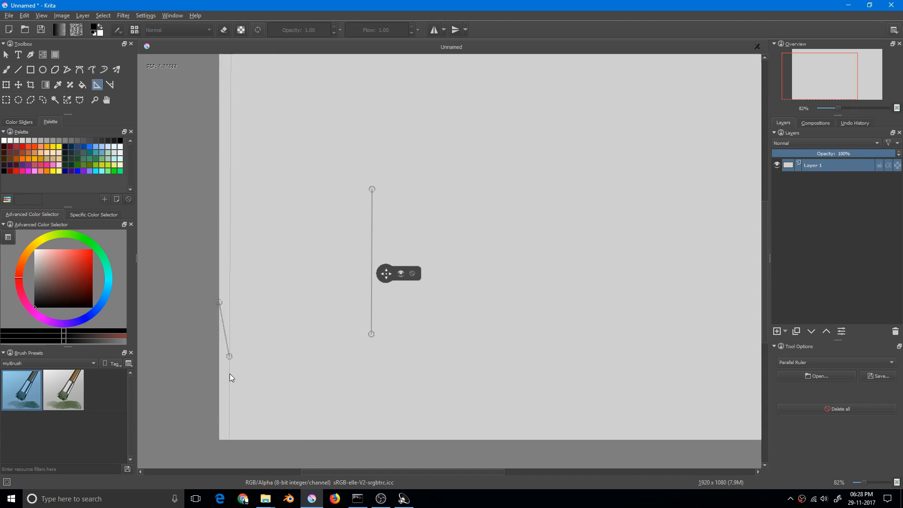
left_click_drag(229, 356, 224, 413)
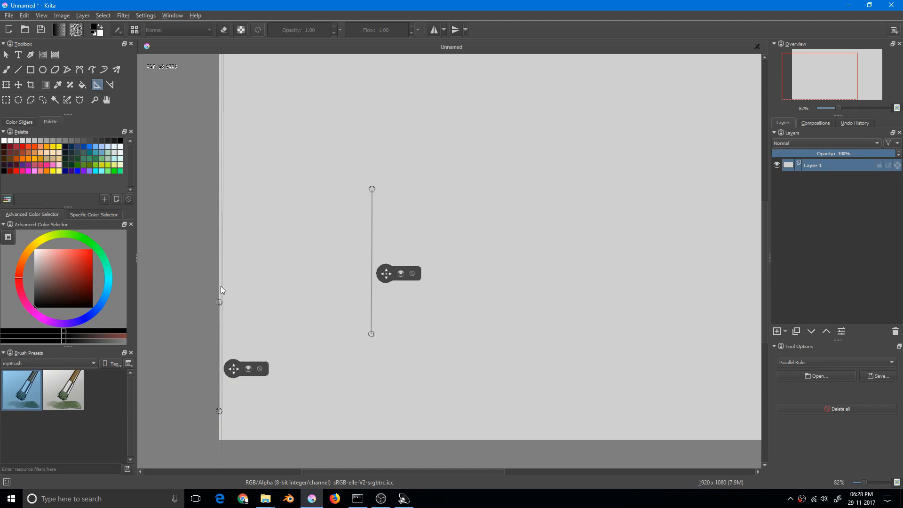
mouse_move(392, 233)
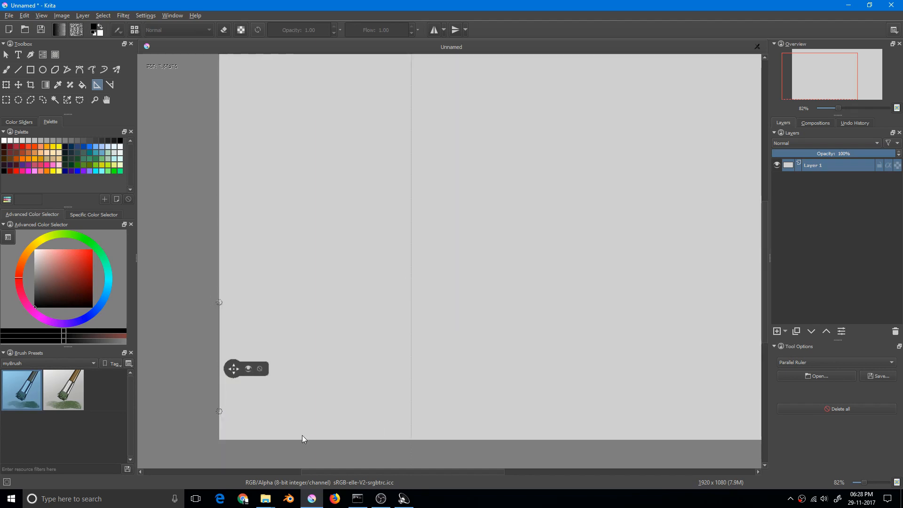
mouse_move(250, 440)
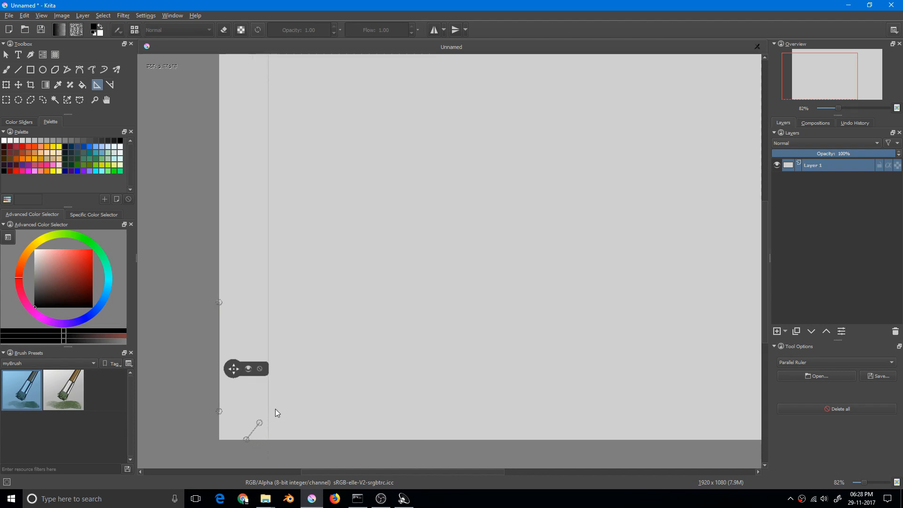
Add a horizontal parallel ruler along the bottom edge beside the vertical one.
left_click_drag(258, 426, 344, 440)
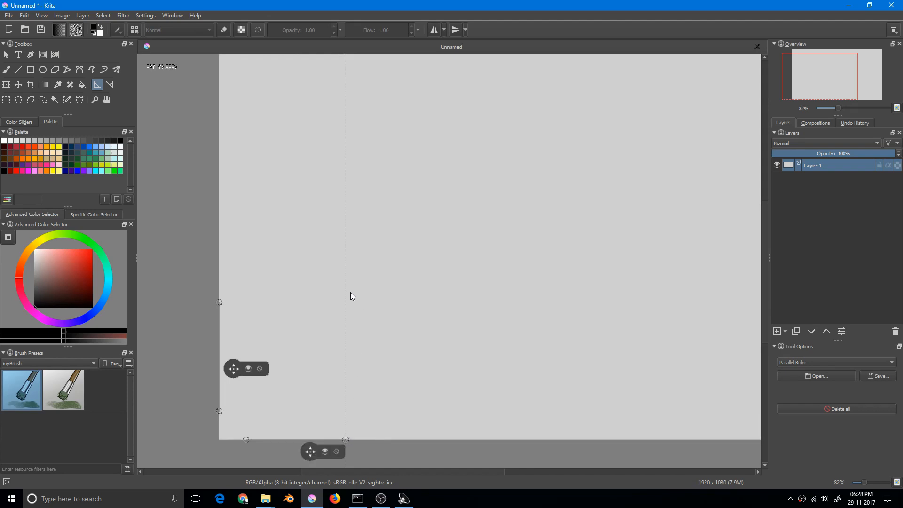
mouse_move(286, 209)
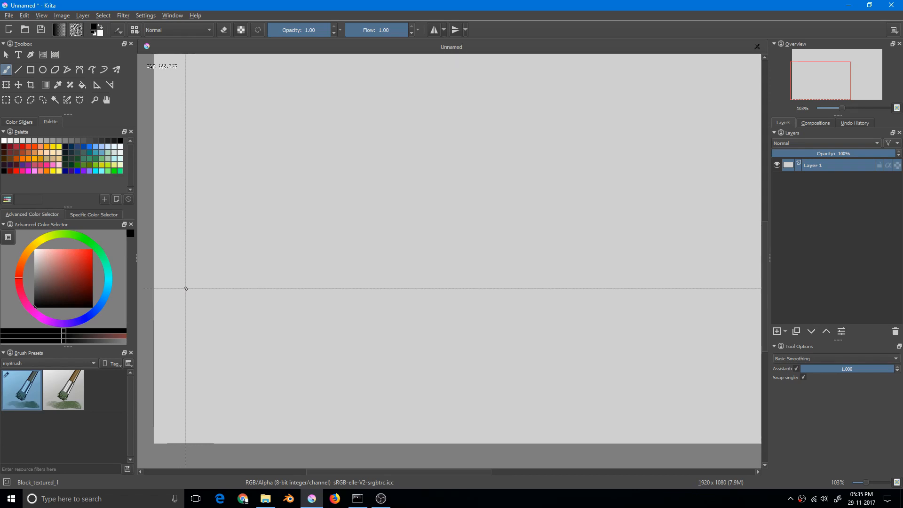
mouse_move(186, 286)
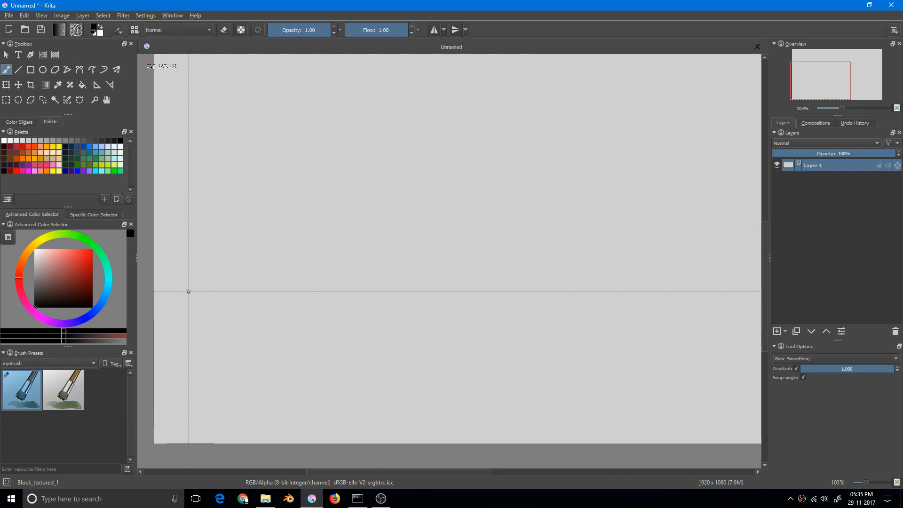
mouse_move(170, 294)
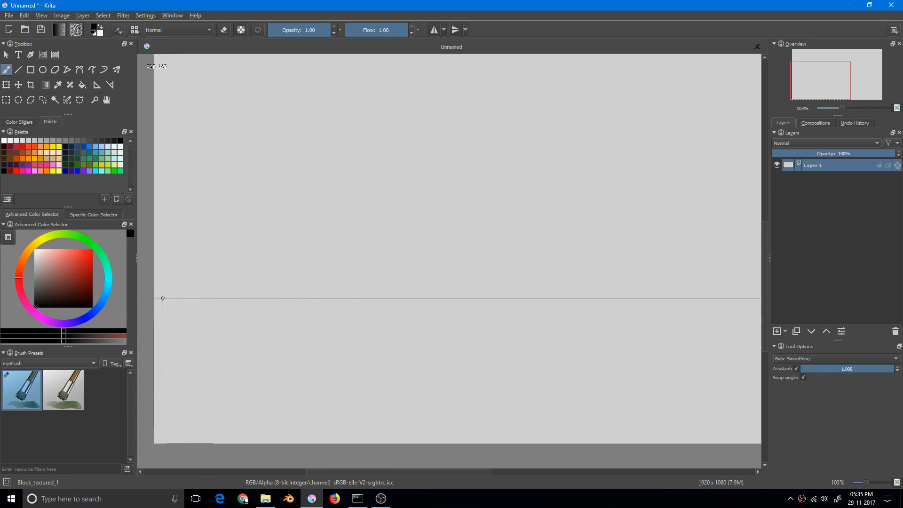
Draw the first short skyline stroke snapped to the ruler at the left side.
left_click_drag(157, 299, 198, 299)
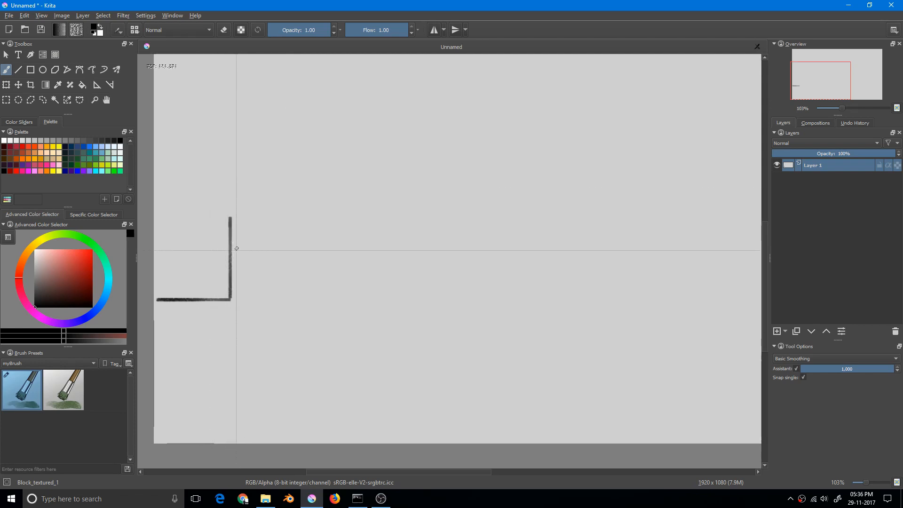
Outline four stepped buildings including a tall tower, plus a short foreground block, with snapped strokes.
left_click_drag(230, 248, 229, 302)
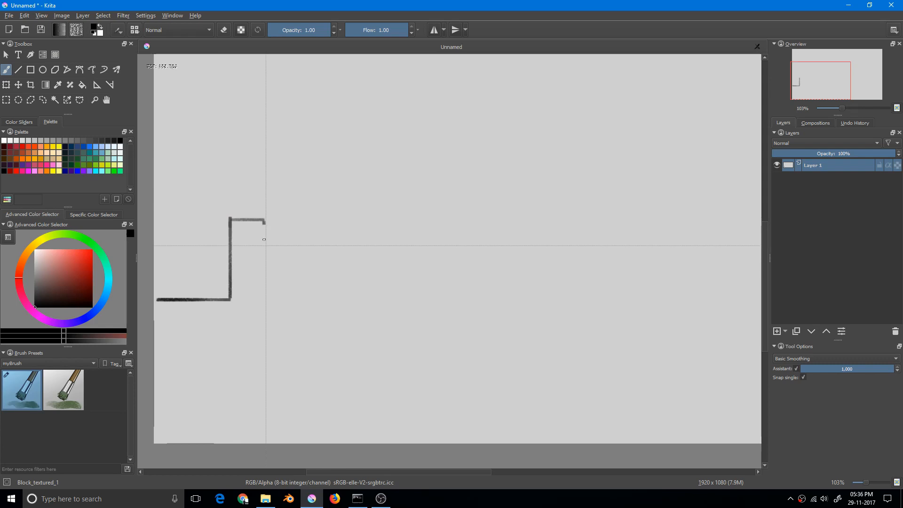
left_click_drag(264, 222, 299, 341)
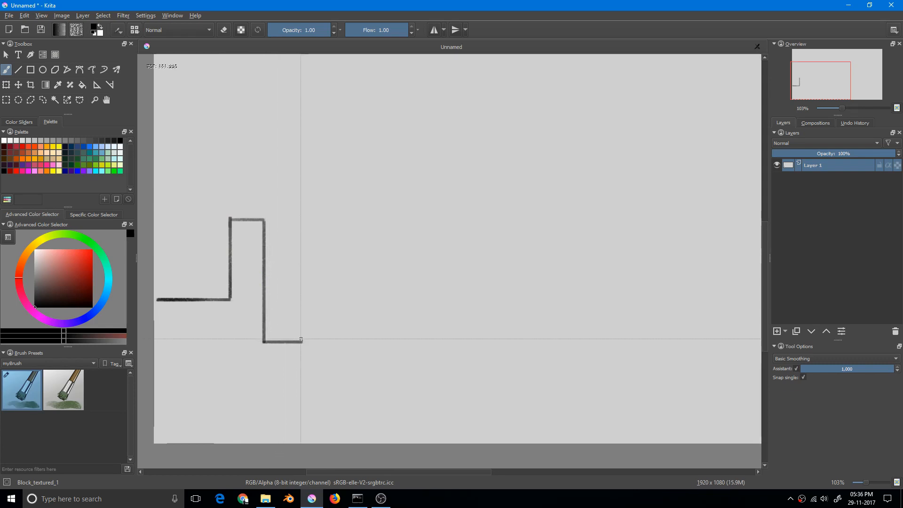
left_click_drag(300, 340, 352, 259)
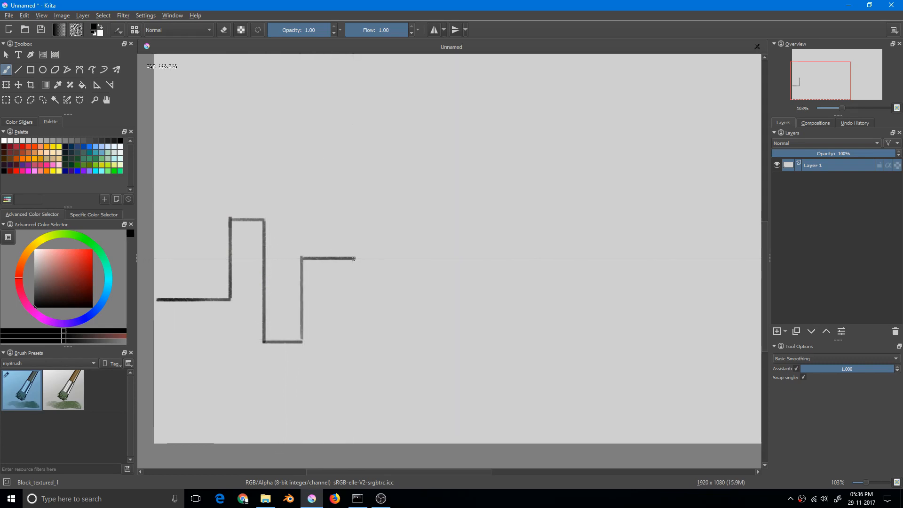
left_click_drag(354, 259, 363, 393)
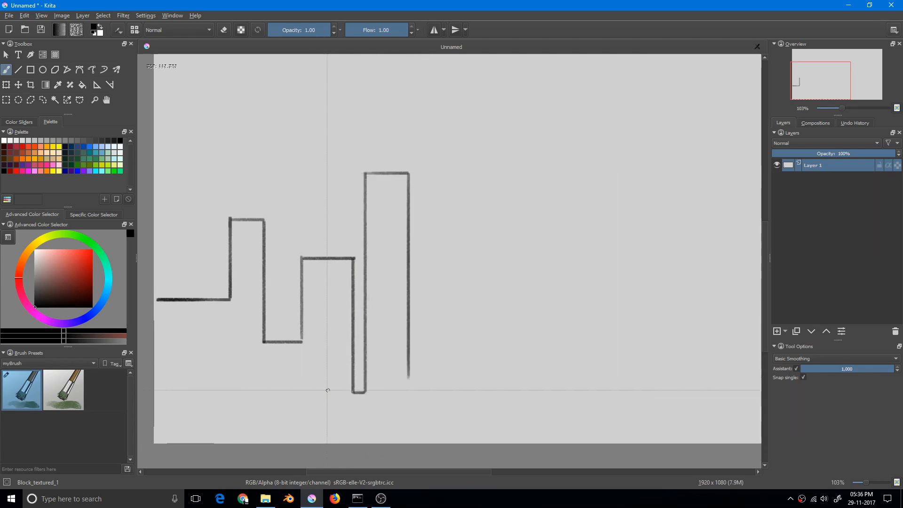
left_click_drag(320, 395, 381, 392)
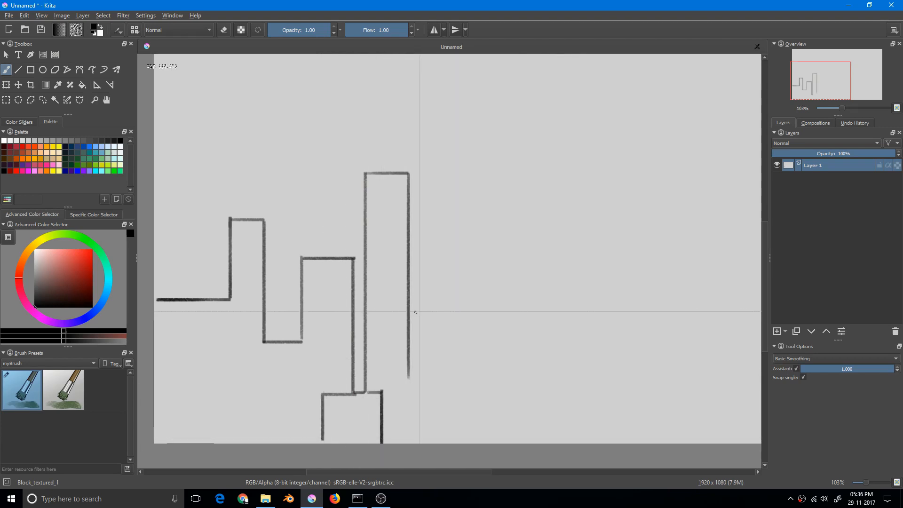
Zoom out and extend the skyline rightward with a long rooftop and another building outline.
scroll("down", 3)
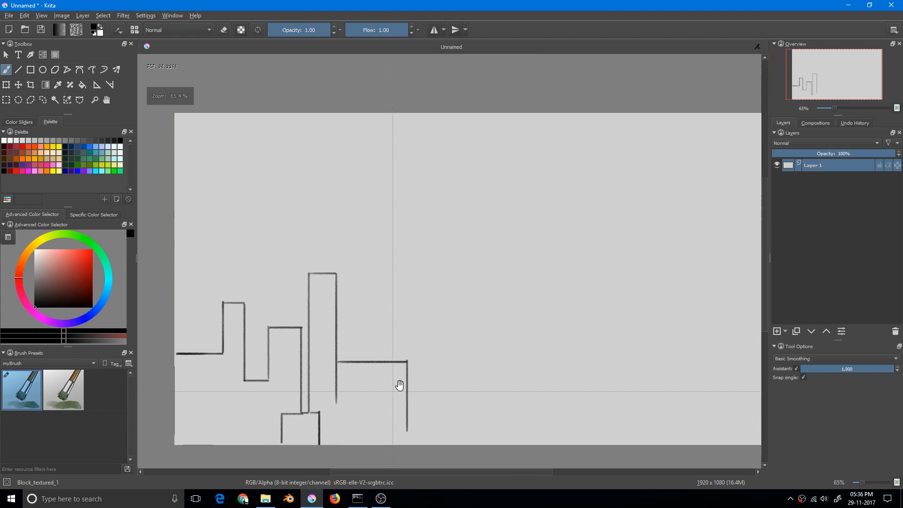
scroll("down", 3)
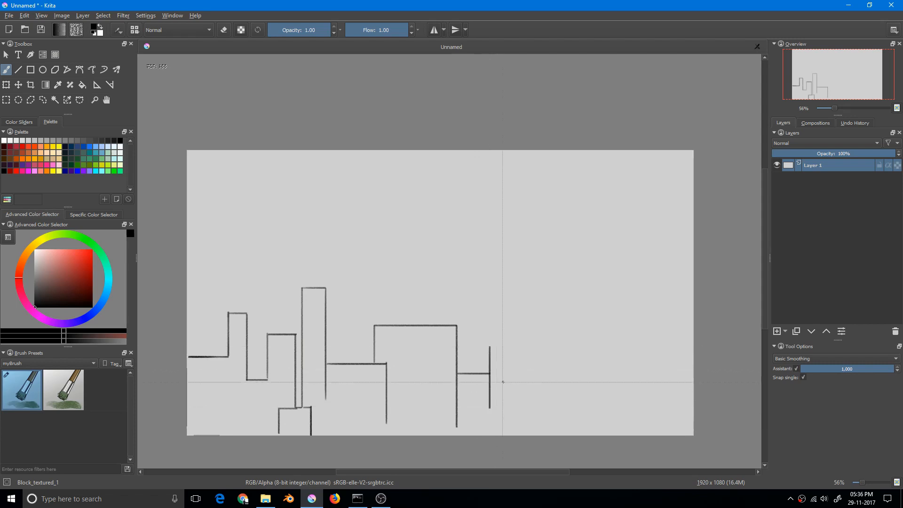
left_click_drag(488, 346, 530, 346)
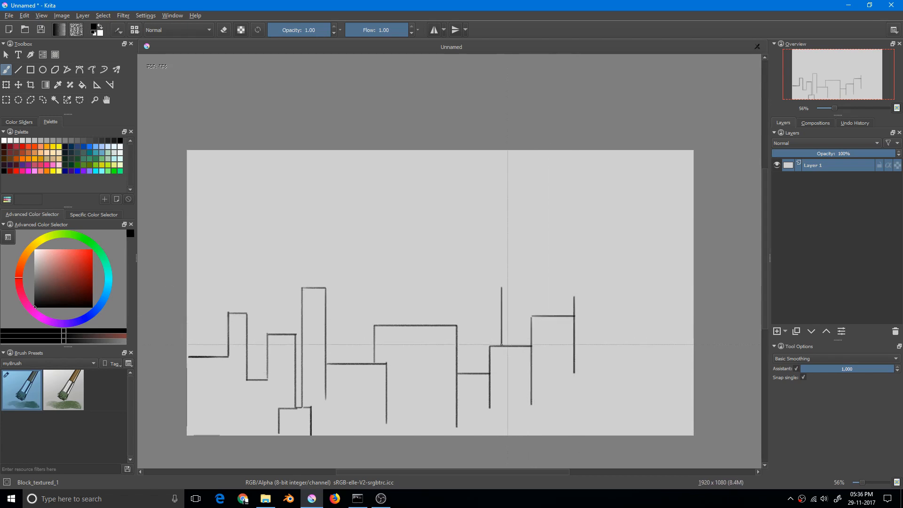
left_click_drag(502, 286, 636, 286)
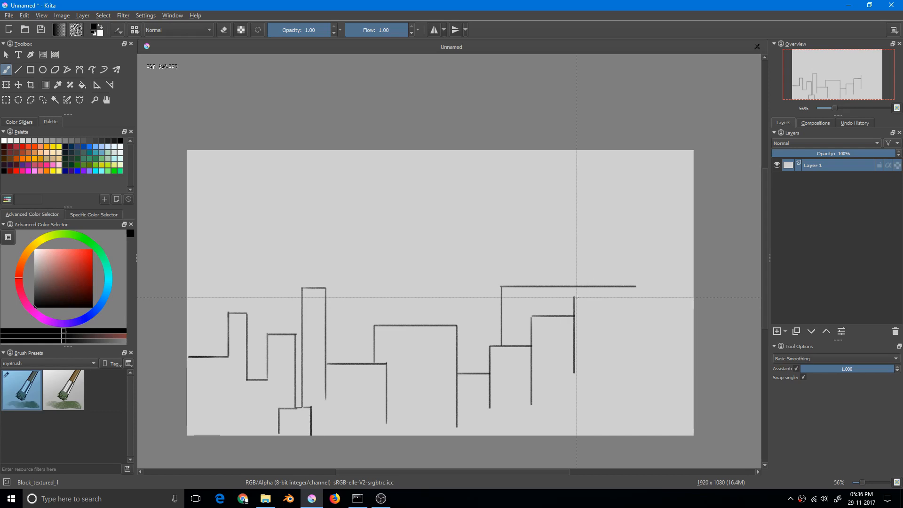
left_click_drag(575, 298, 625, 434)
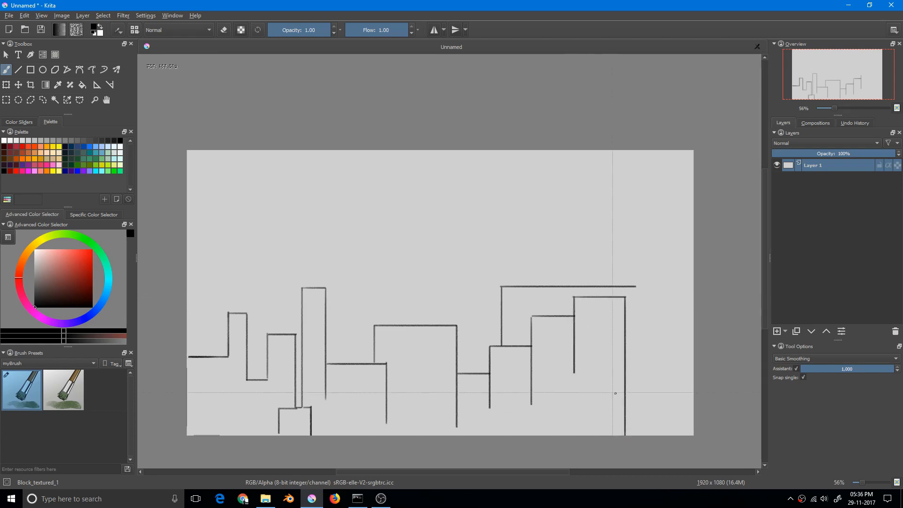